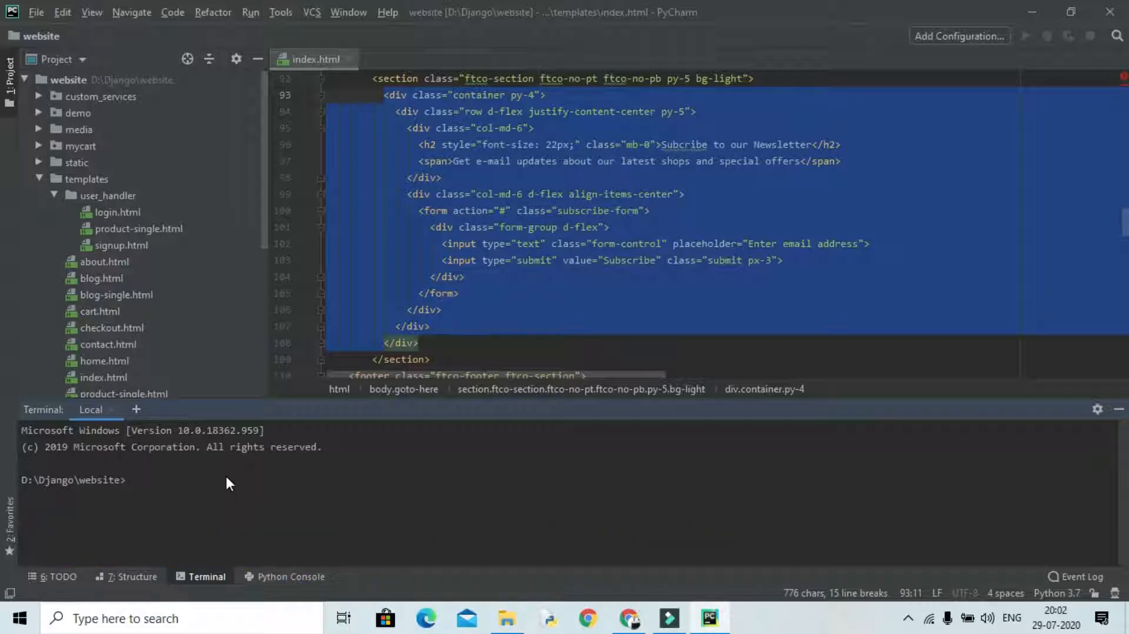
- Start the Django development server with python manage.py runserver in the PyCharm terminal
type("python manage.py runserver")
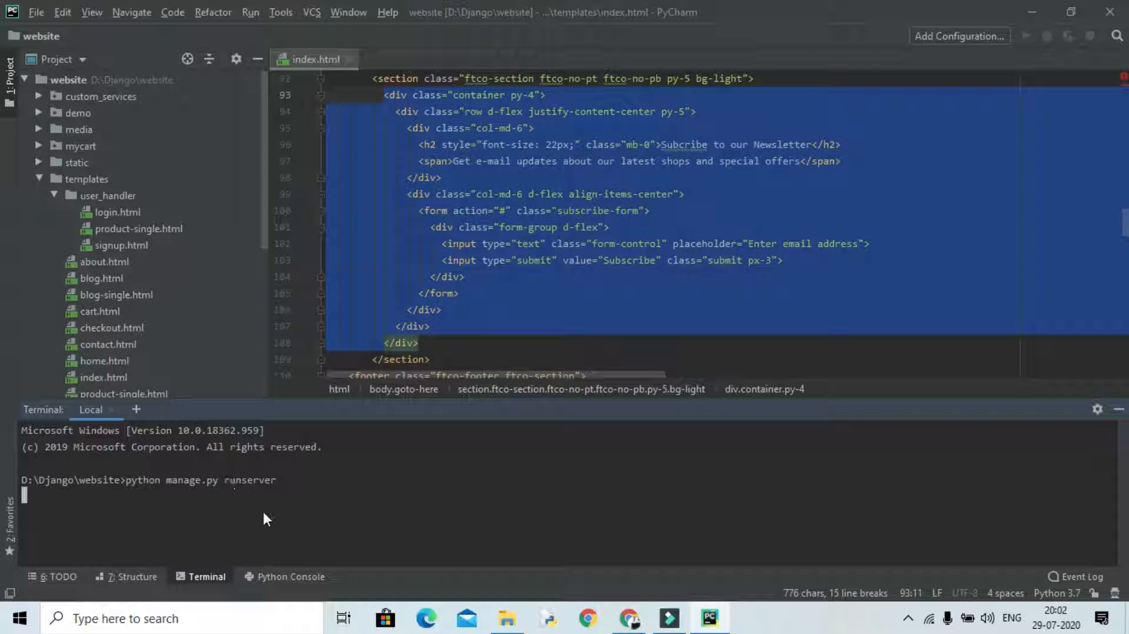
mouse_move(590, 614)
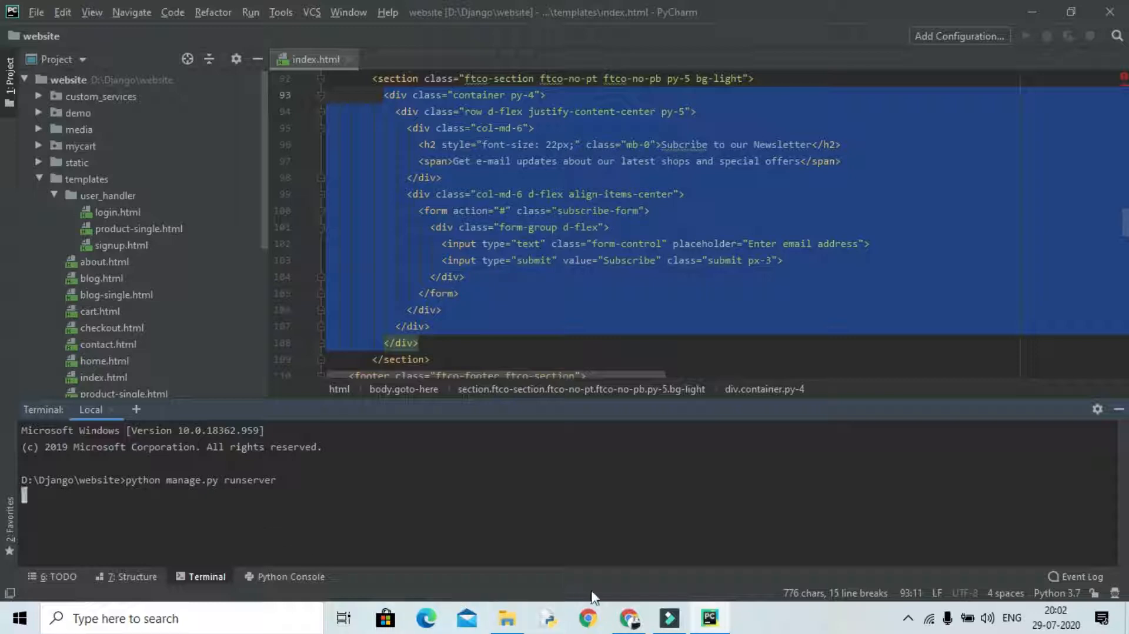
mouse_move(351, 561)
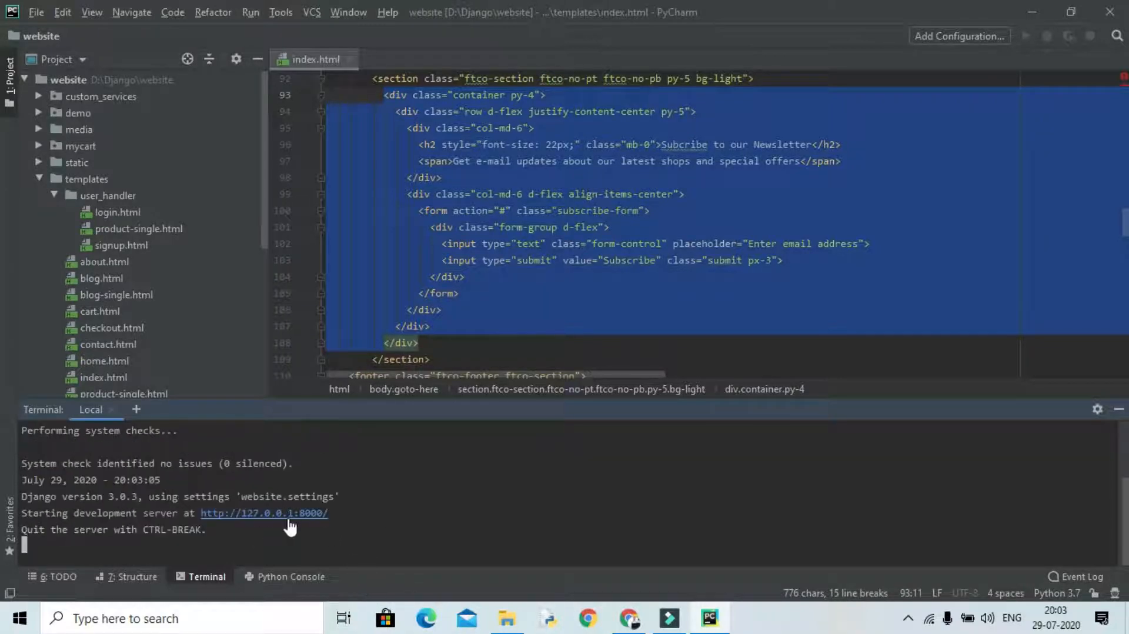
mouse_move(297, 531)
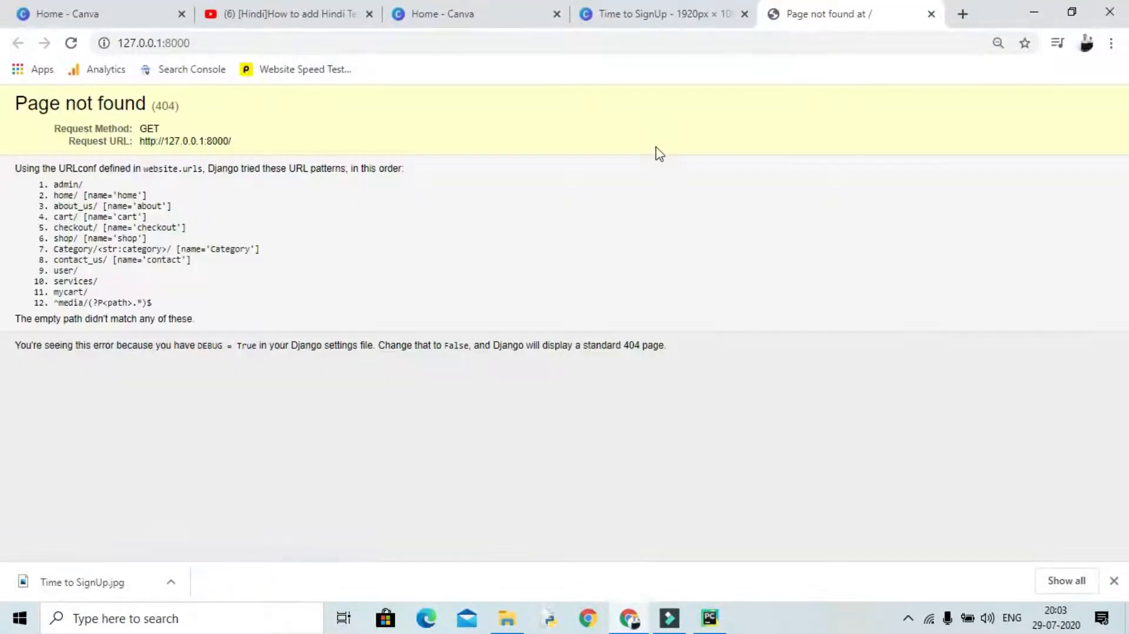
- Navigate to 127.0.0.1:8000/home to load the VegTop home page instead of the 404
left_click(228, 44)
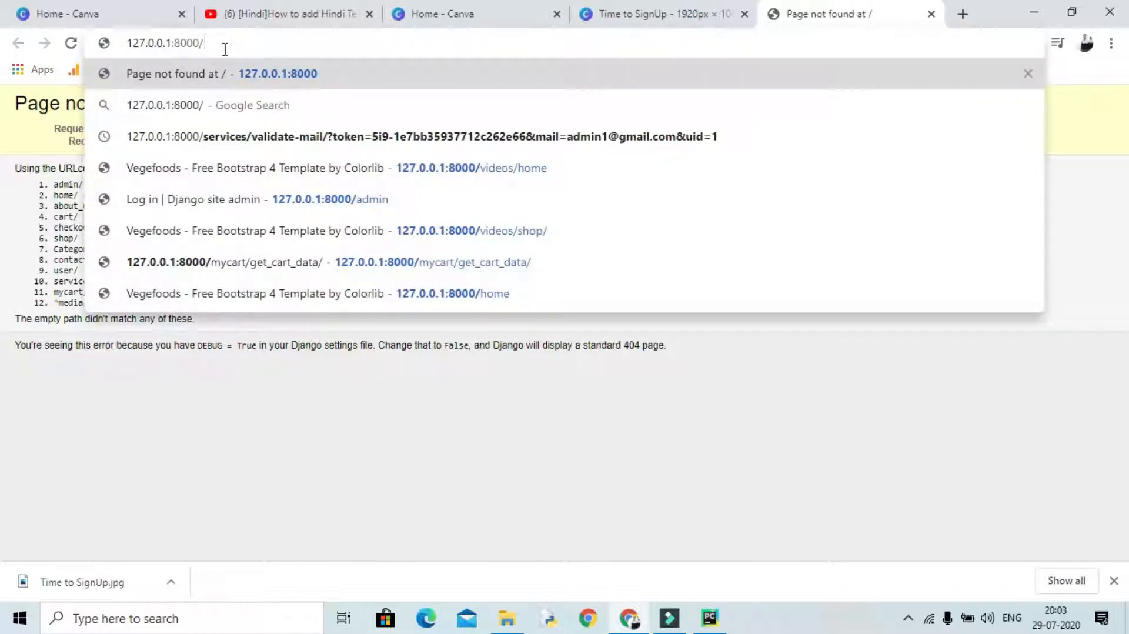
type("home/")
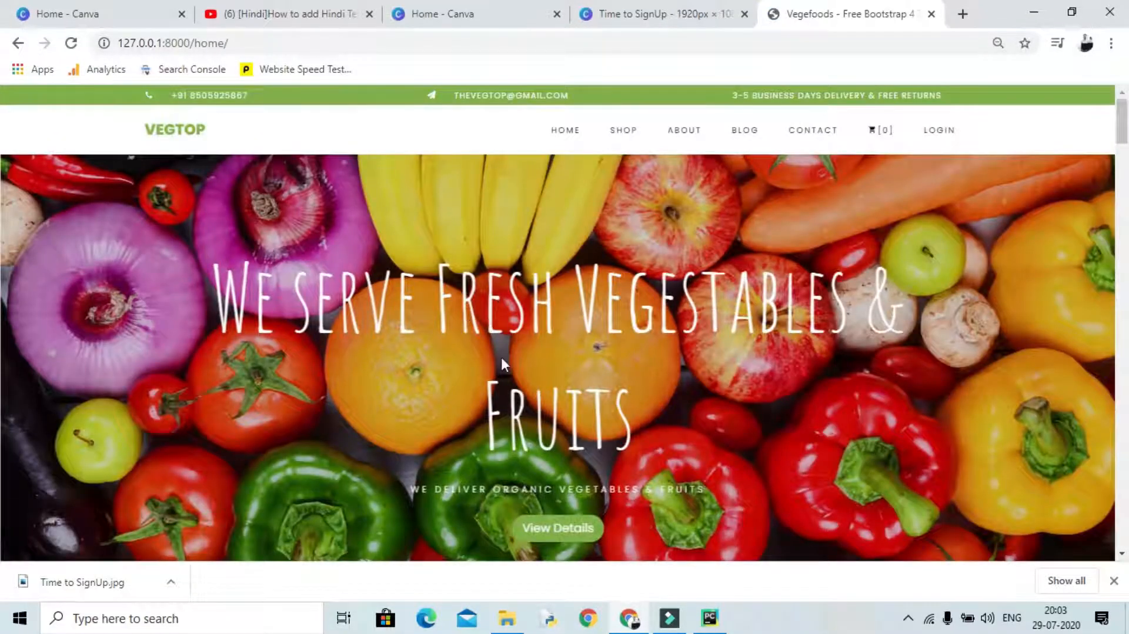
- Browse down the home page to the newsletter and footer sections
scroll("down", 3)
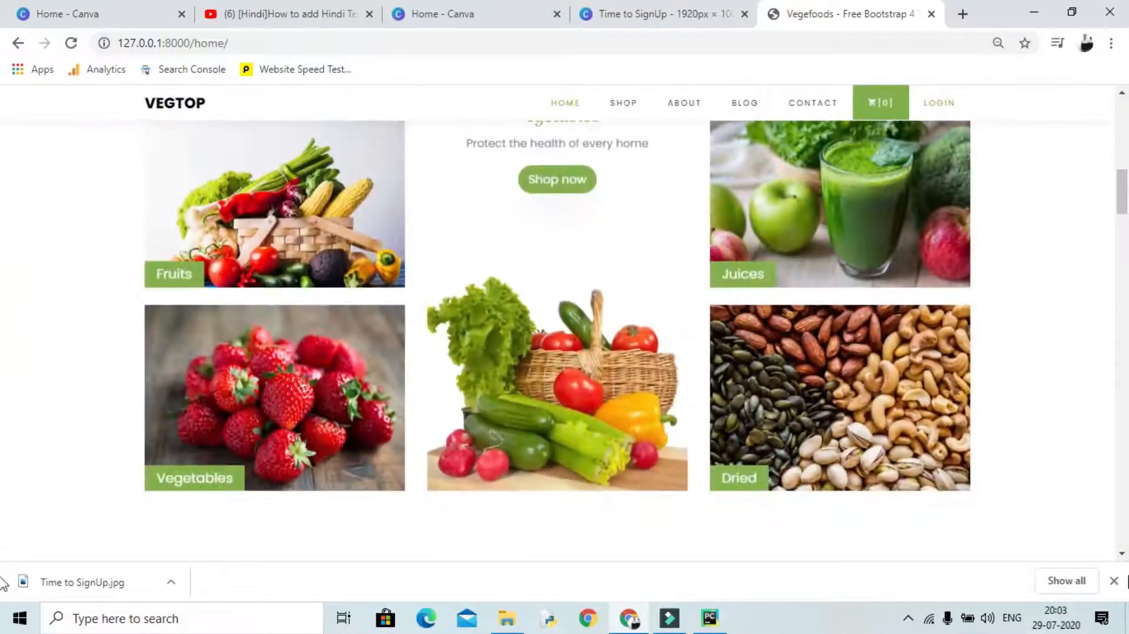
scroll("down", 3)
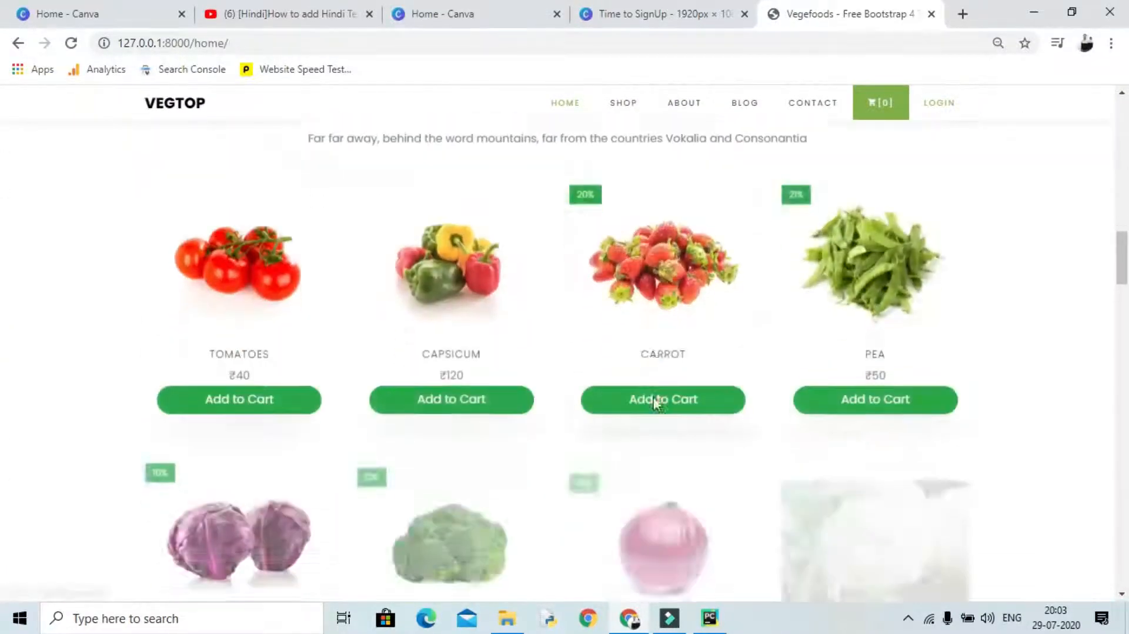
scroll("down", 3)
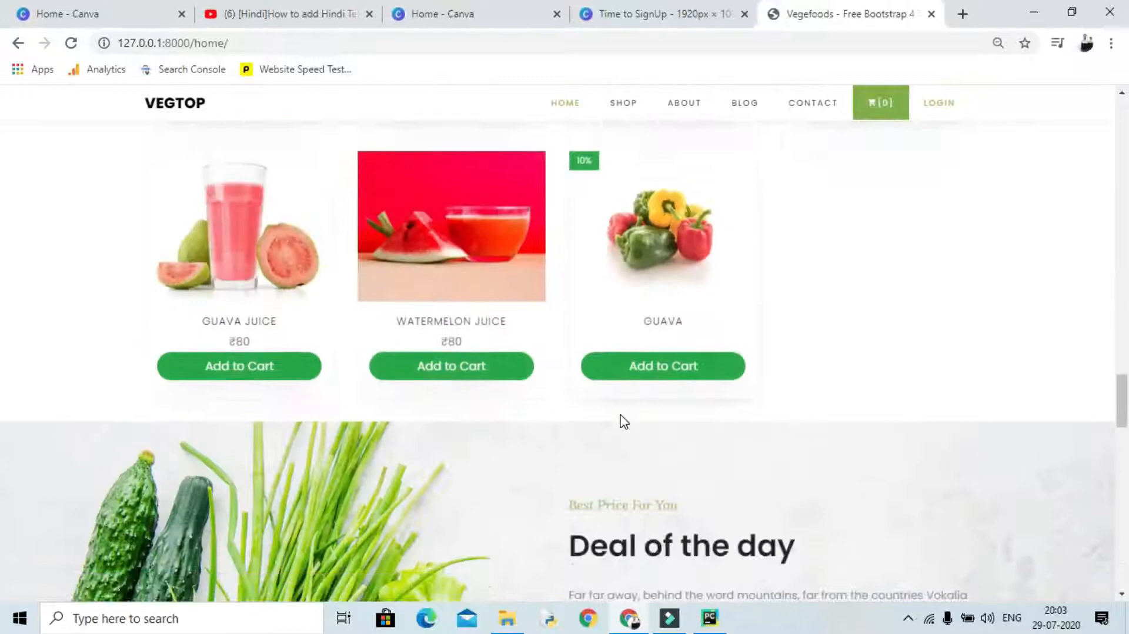
scroll("down", 3)
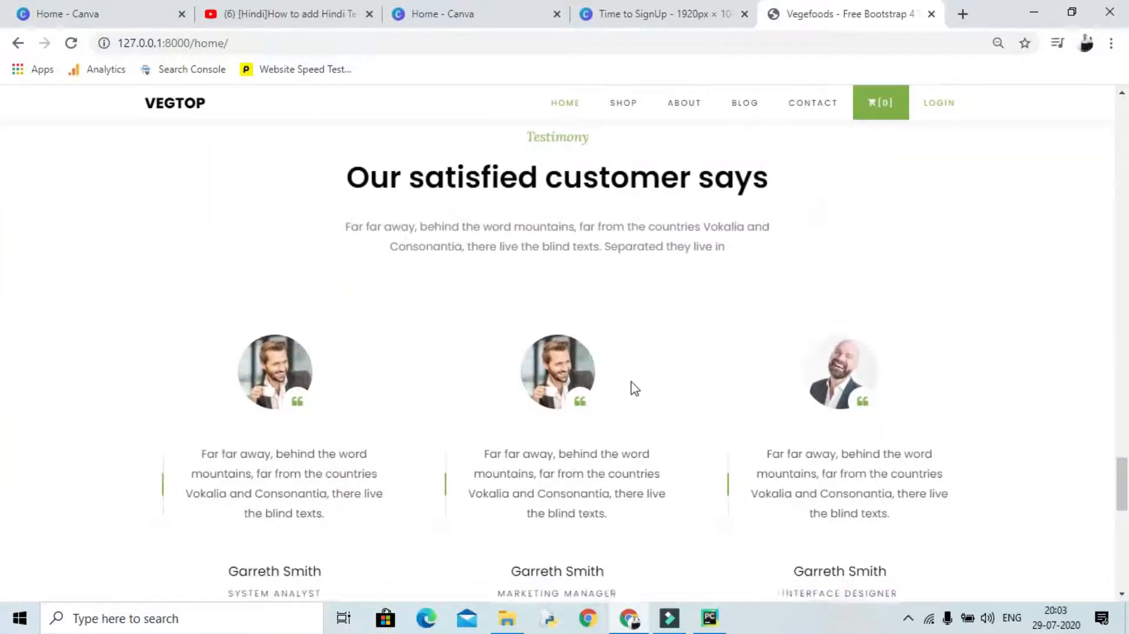
scroll("down", 3)
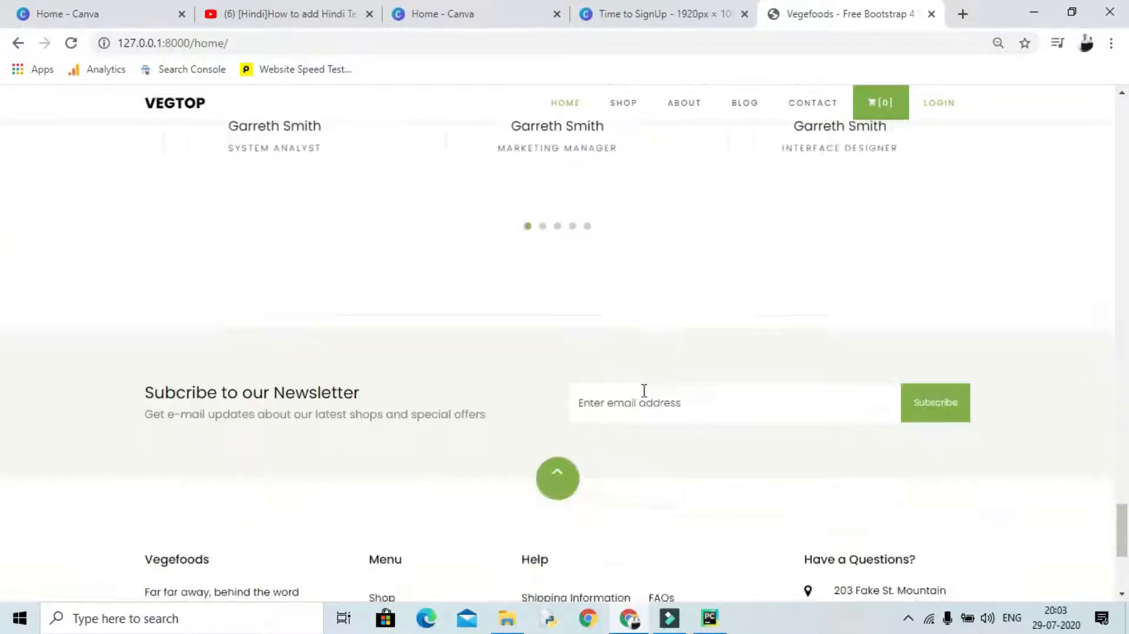
scroll("down", 3)
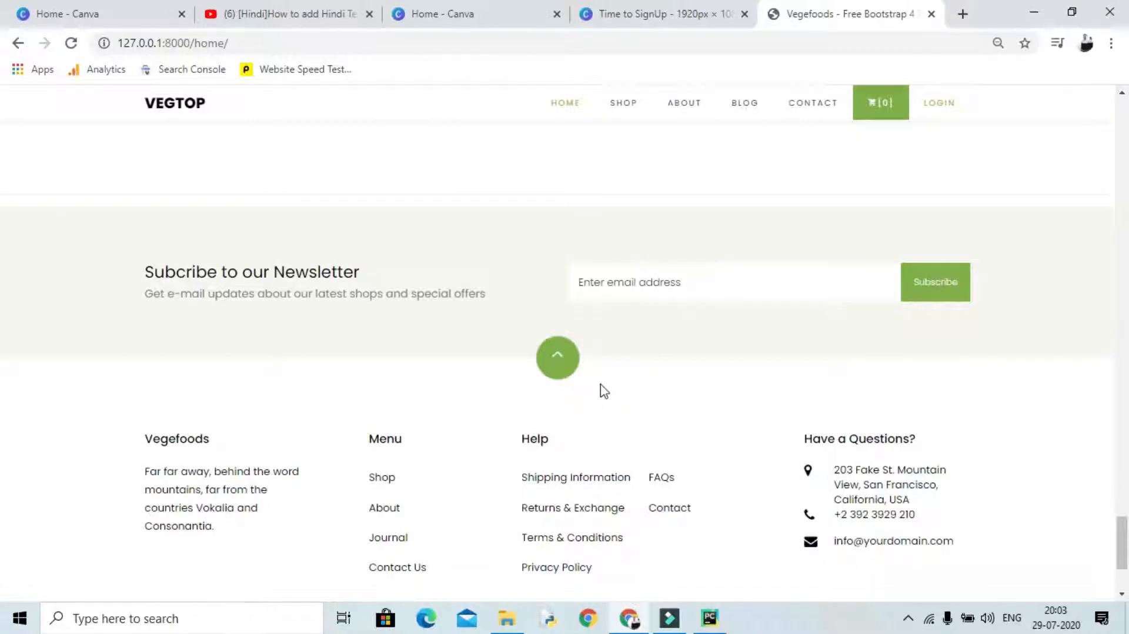
mouse_move(601, 395)
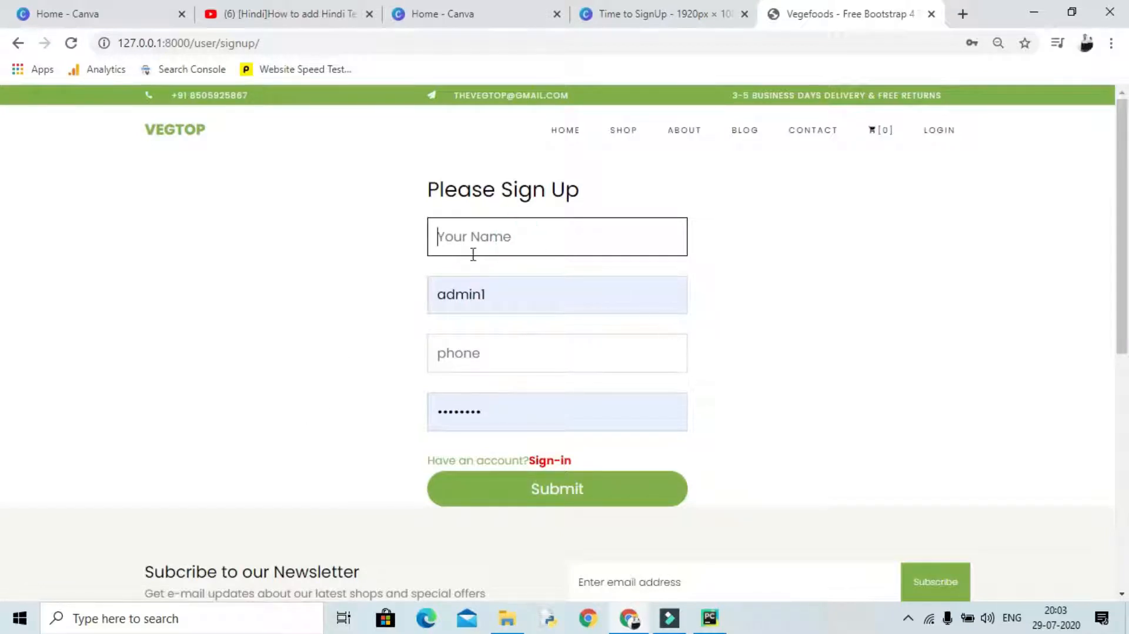
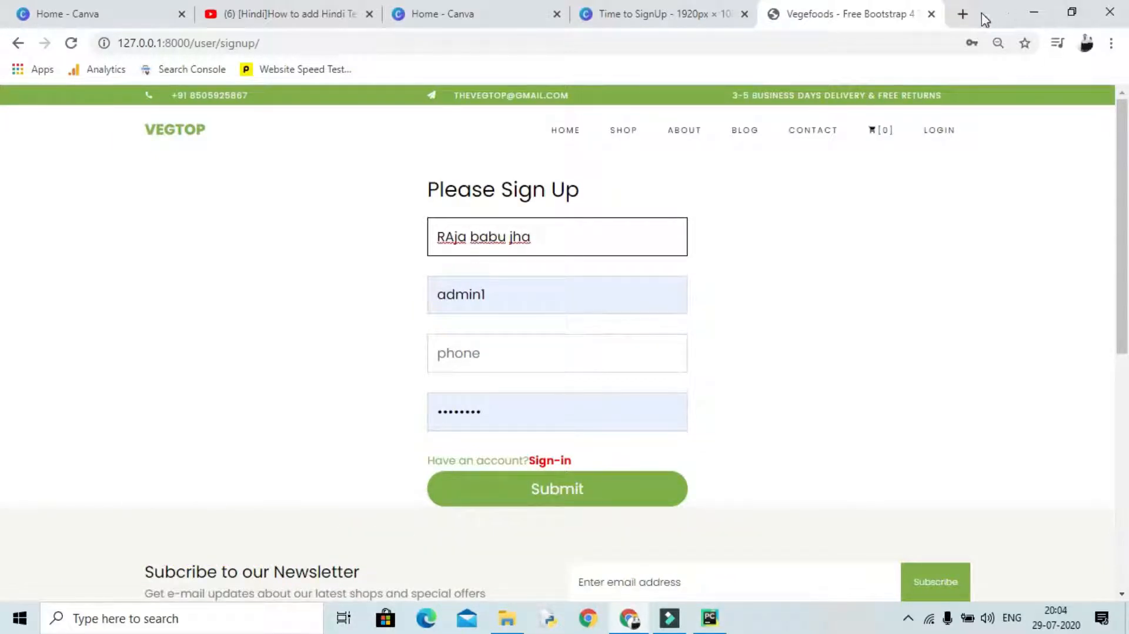
left_click(962, 14)
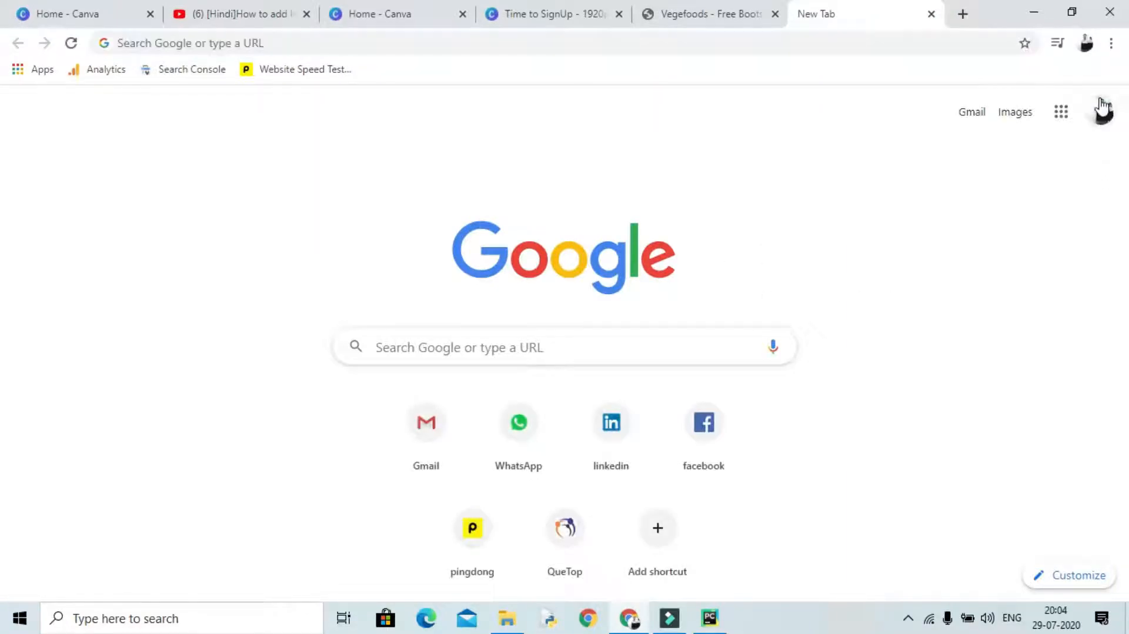
- Switch to a different Google account and load its Gmail inbox
left_click(1100, 112)
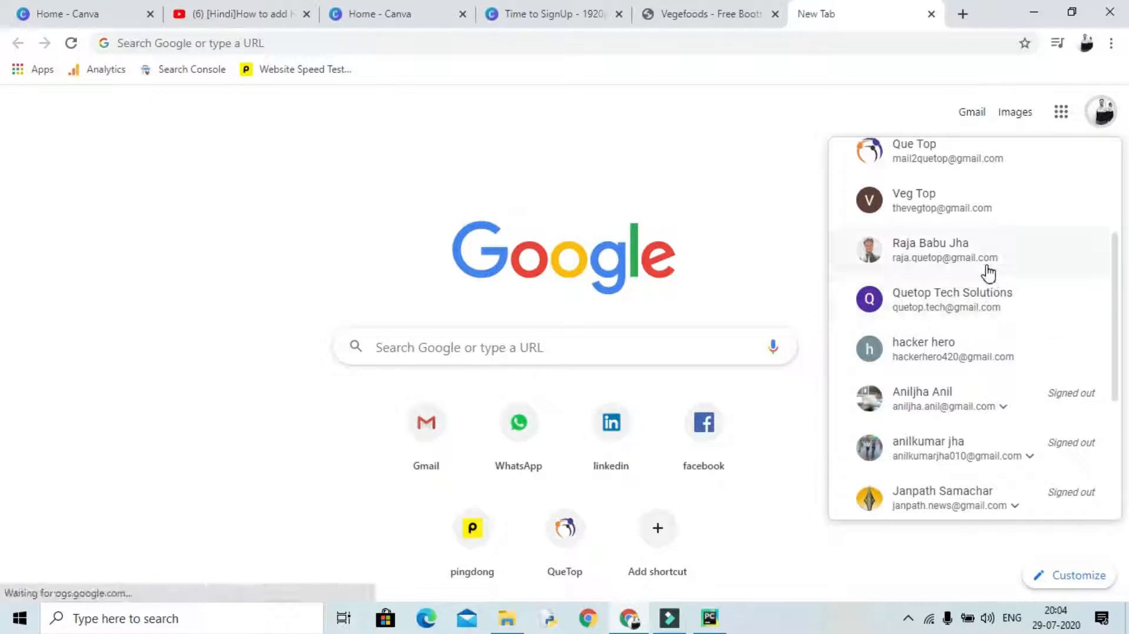
left_click(932, 250)
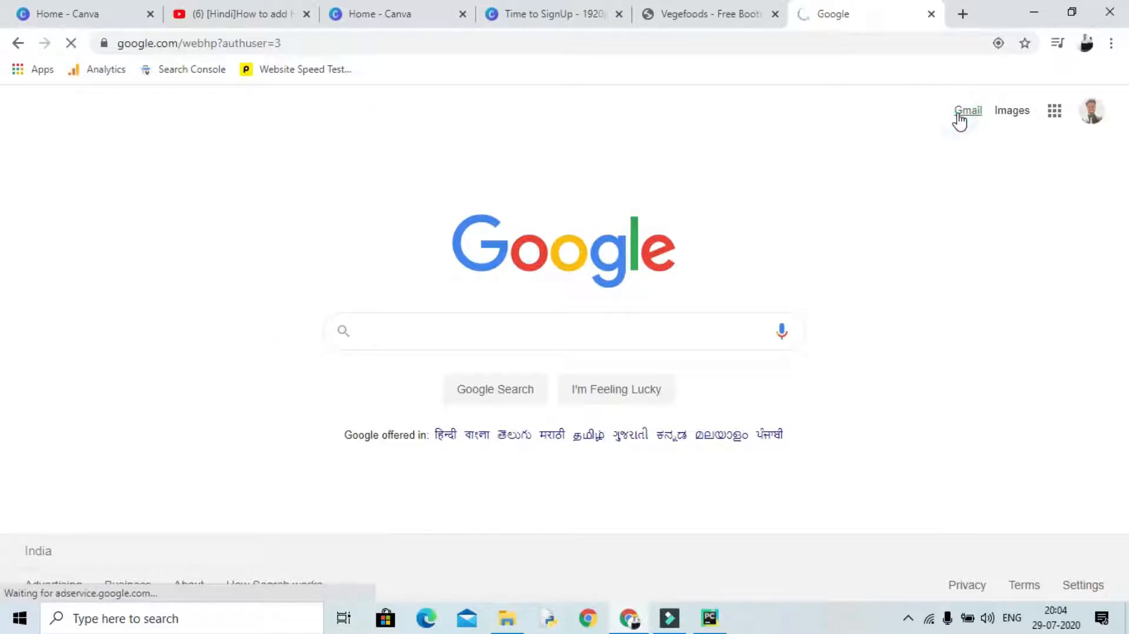
left_click(967, 111)
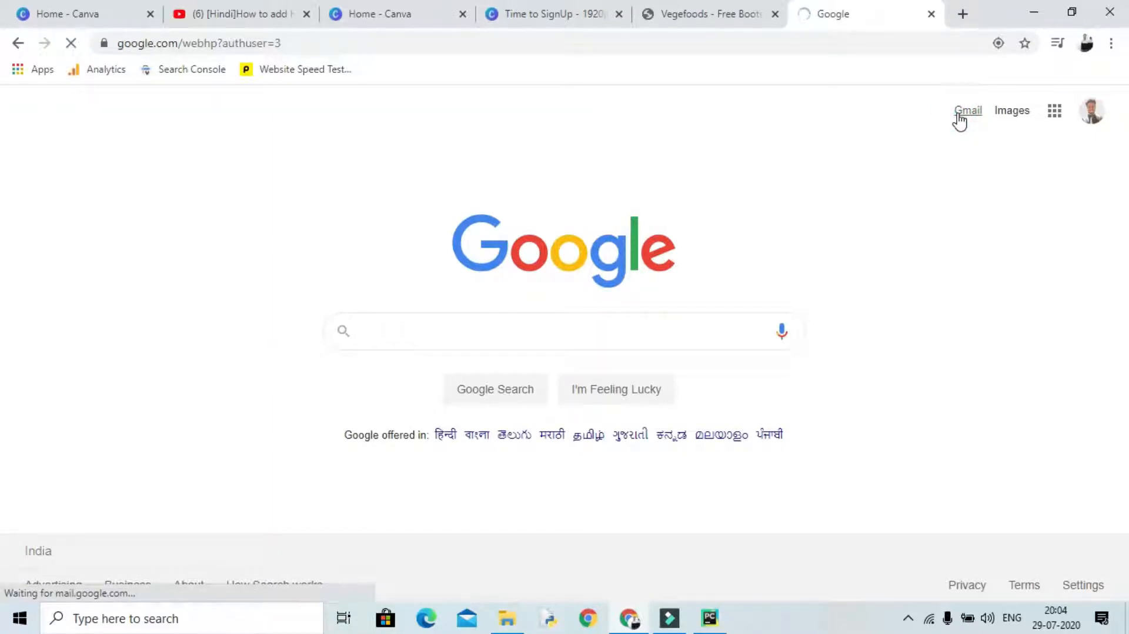
left_click(968, 110)
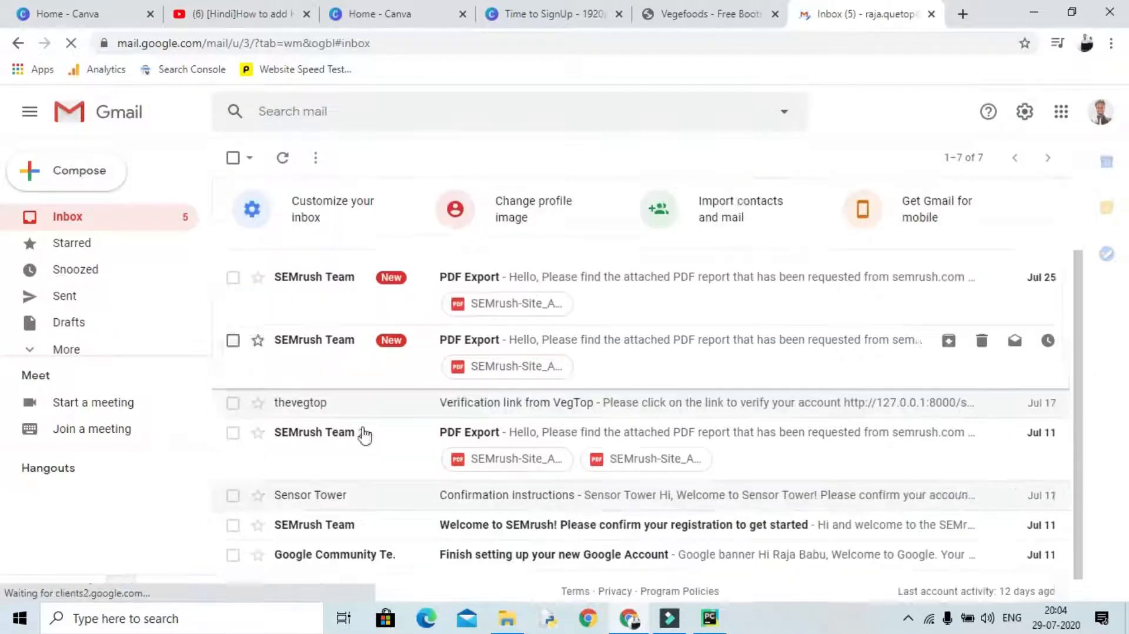
- Trash the old VegTop verification email in Gmail
scroll("down", 3)
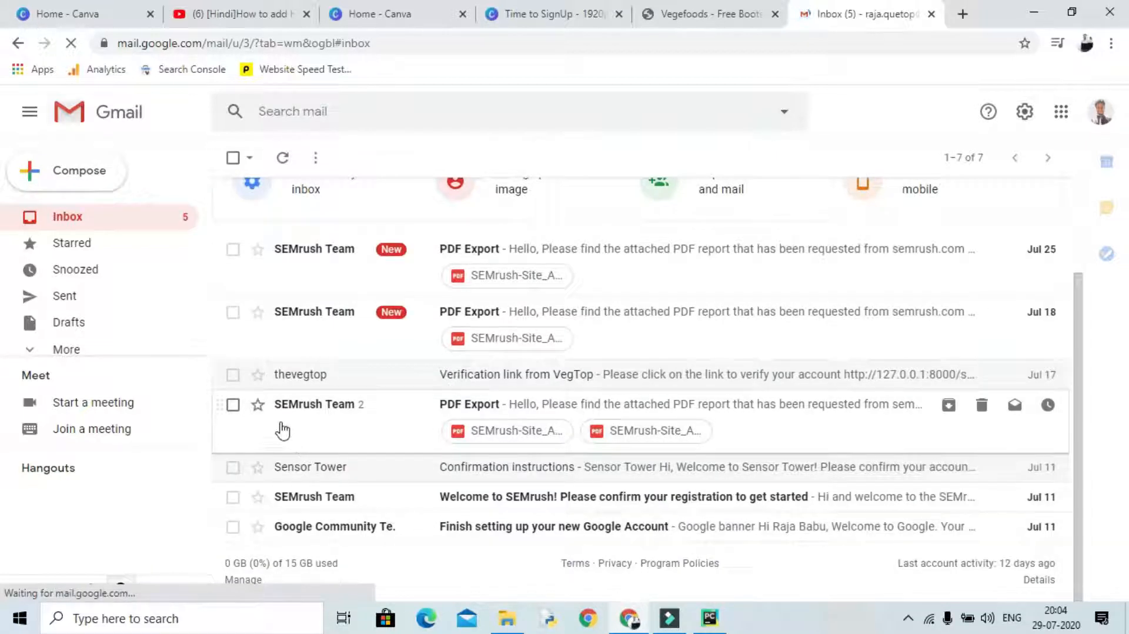
left_click(233, 375)
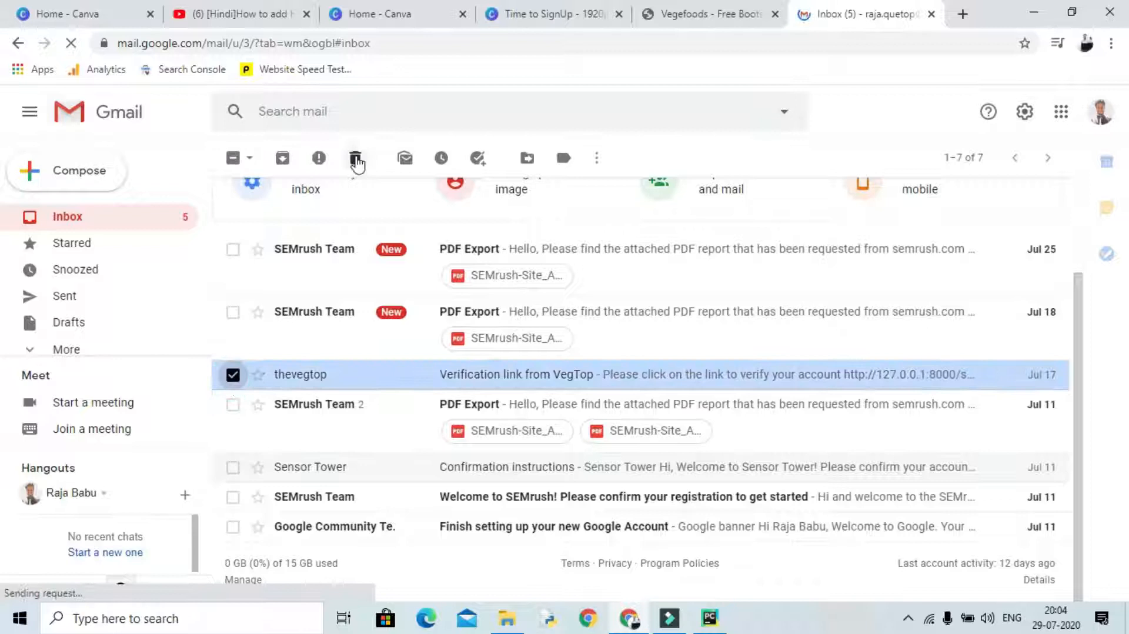
mouse_move(528, 413)
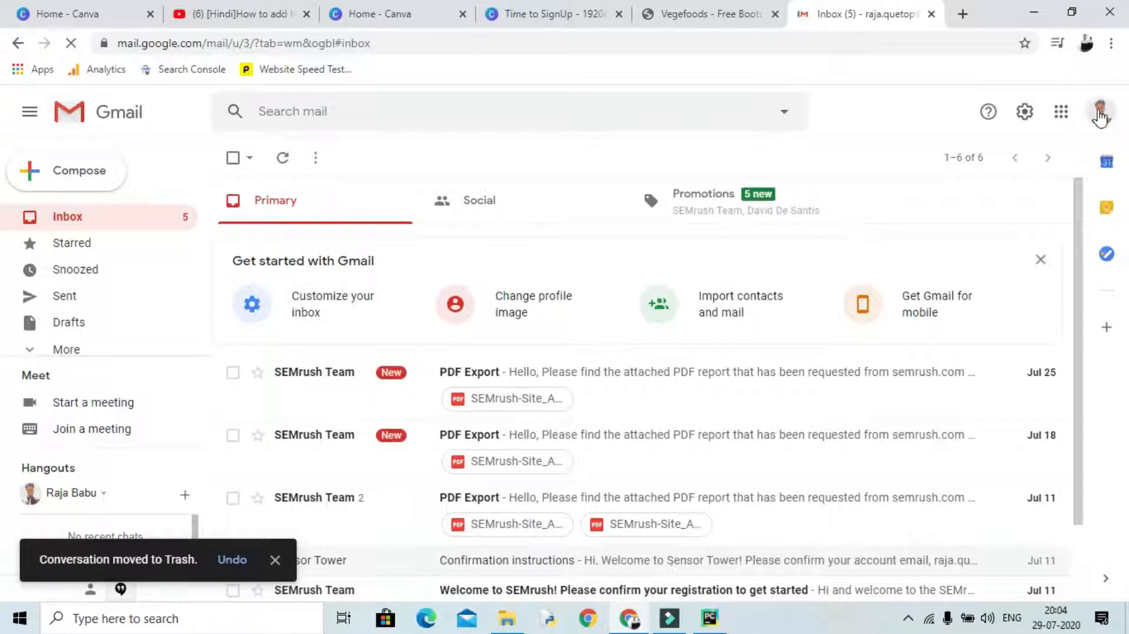
left_click(1100, 113)
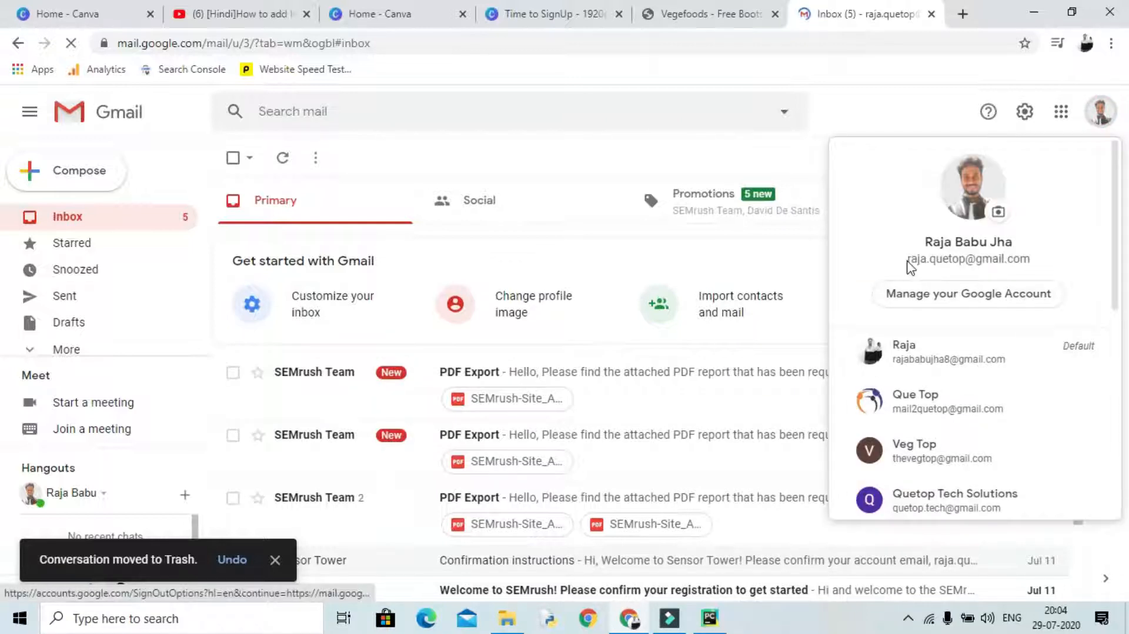
- Select the account's email address from the account menu and return to the VegTop site
double_click(969, 259)
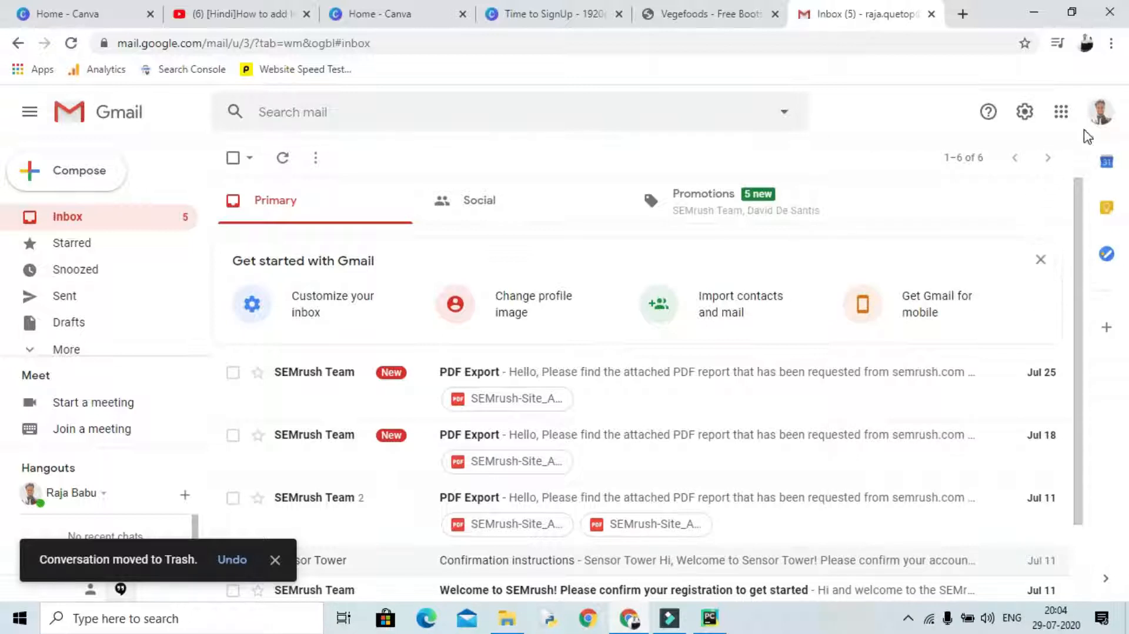
left_click(1100, 111)
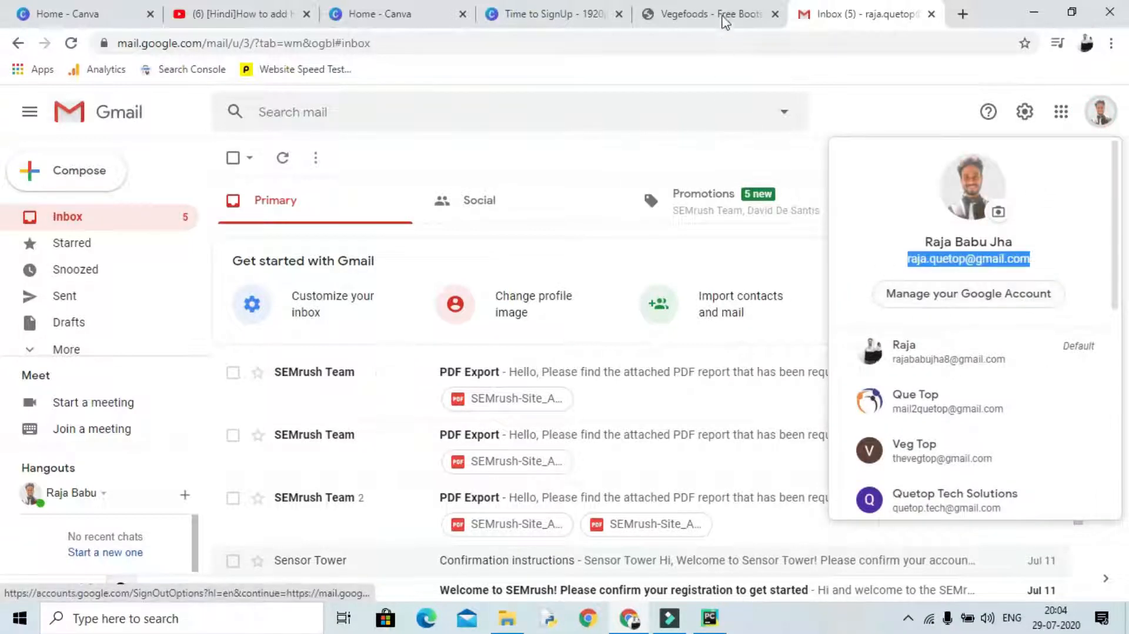
left_click(712, 15)
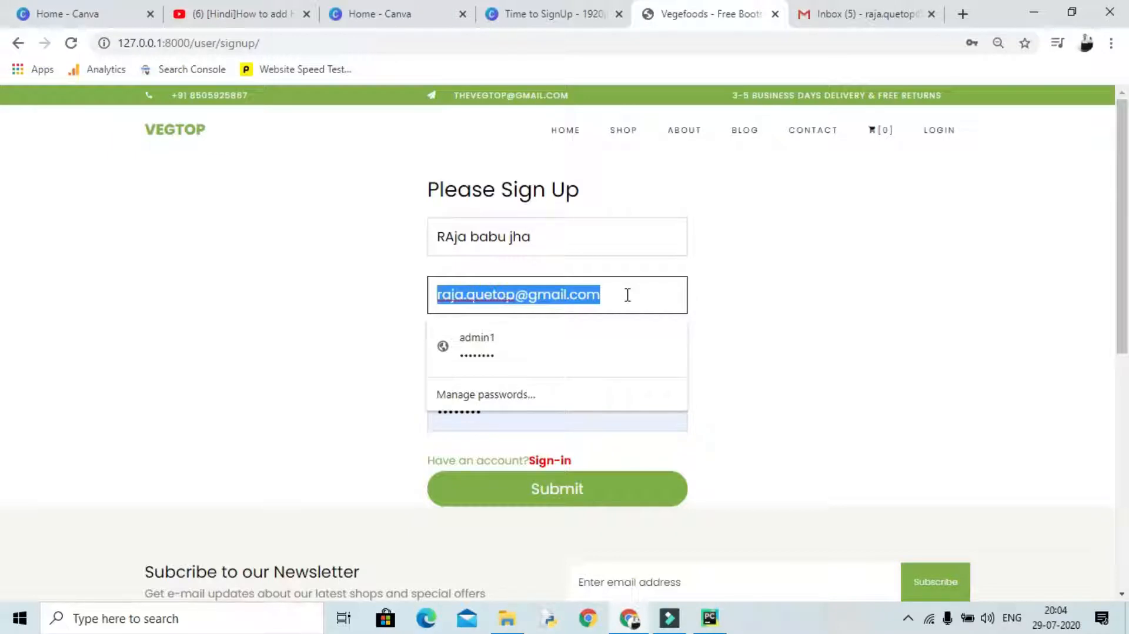
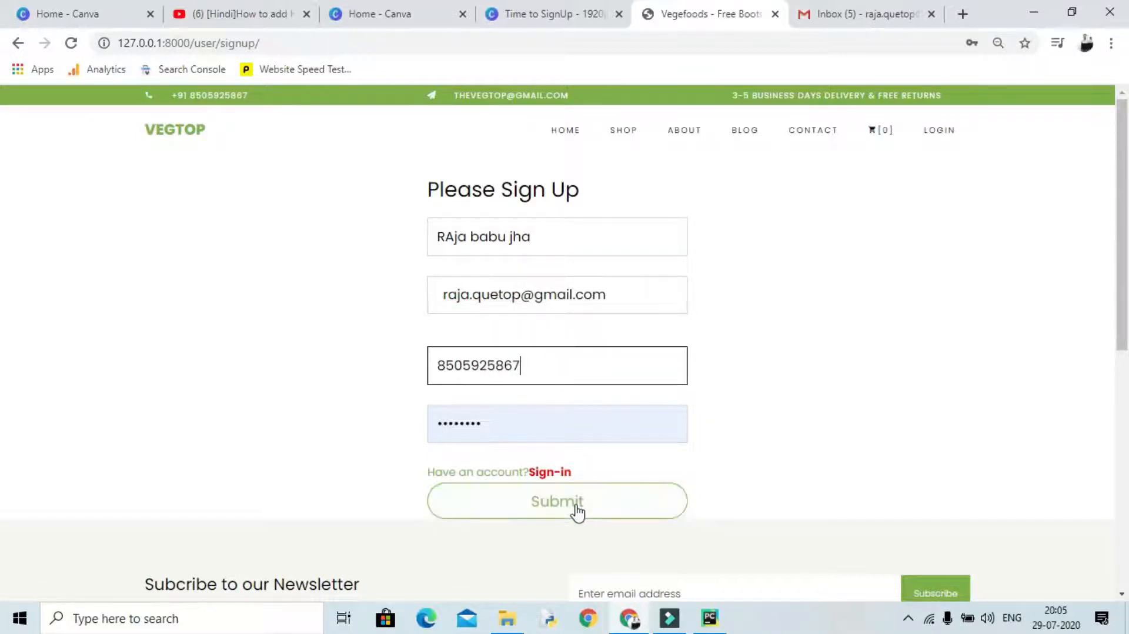
left_click(589, 514)
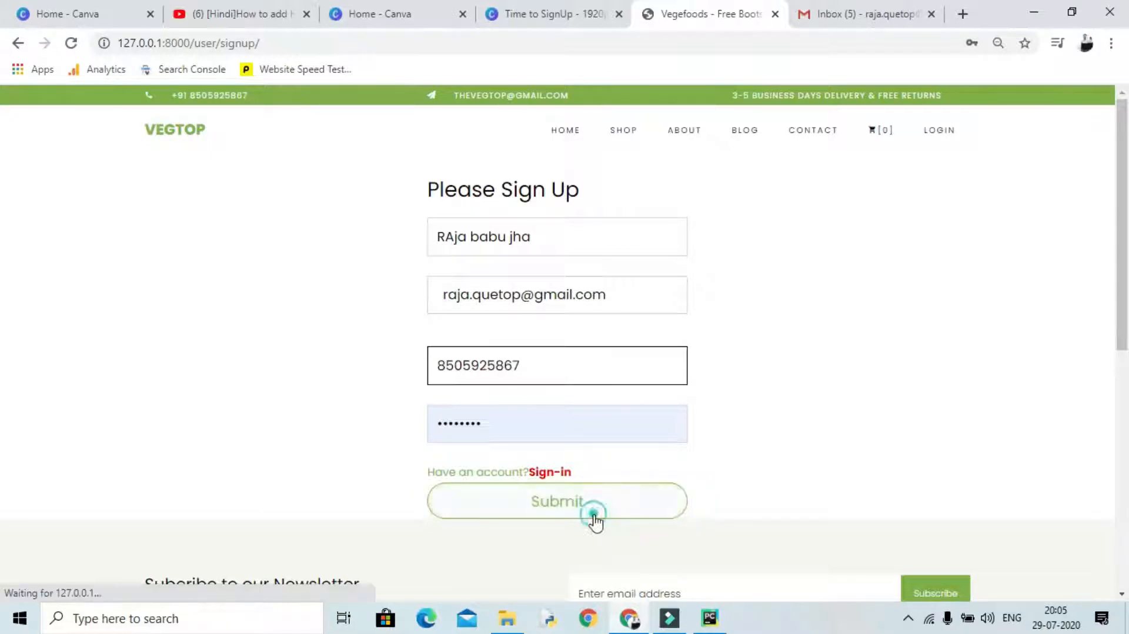
left_click(586, 513)
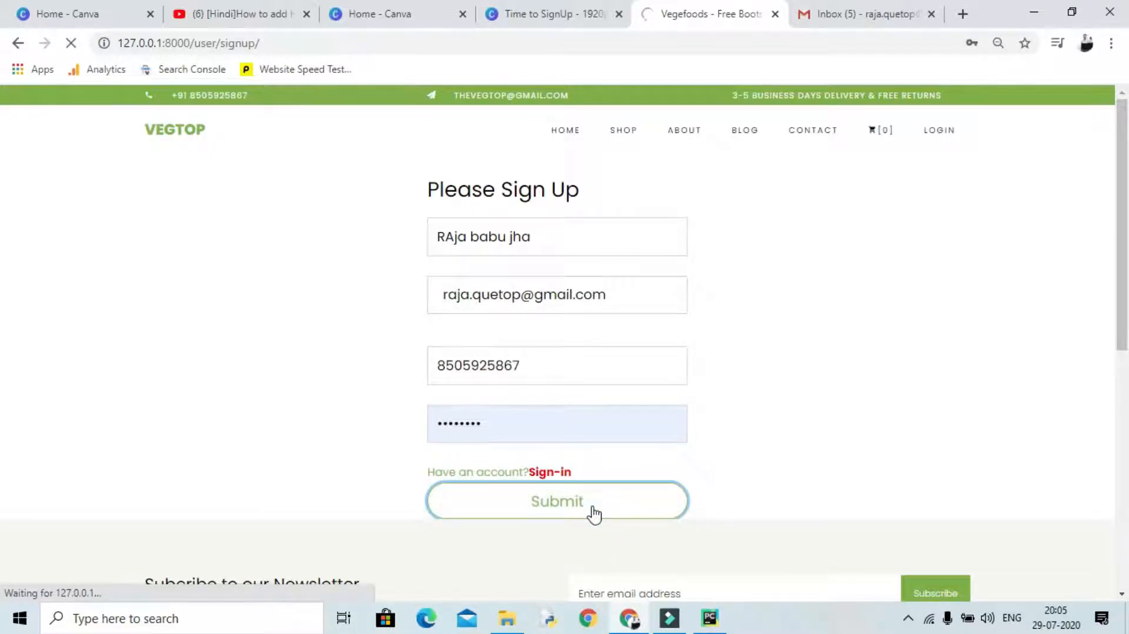
left_click(557, 501)
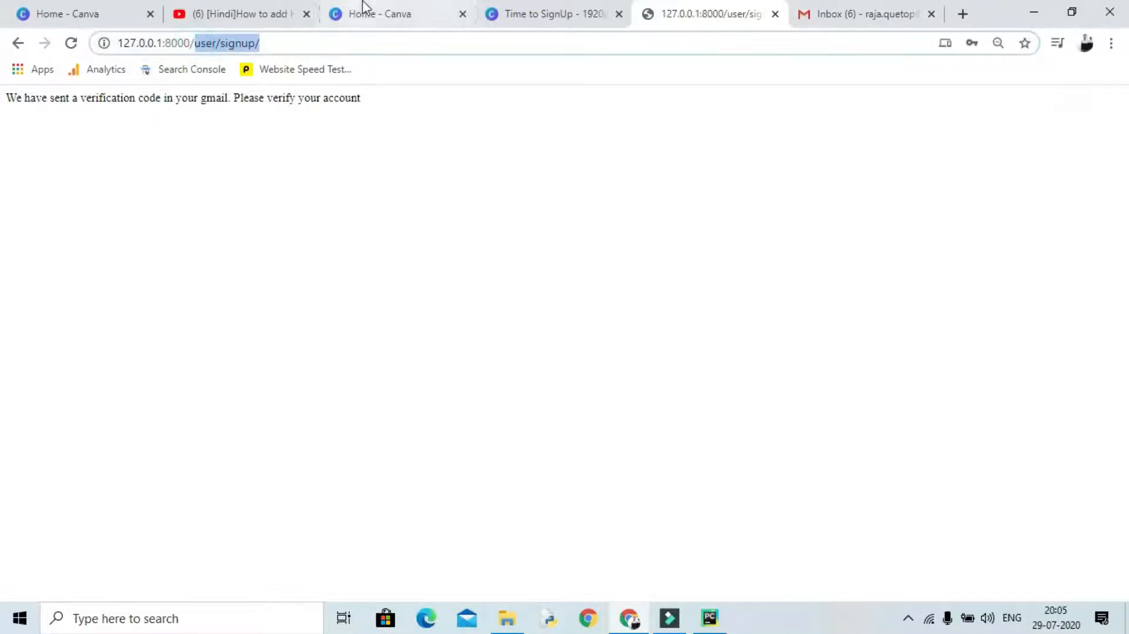
- Switch to Gmail to find the new verification email and follow its link
left_click(882, 14)
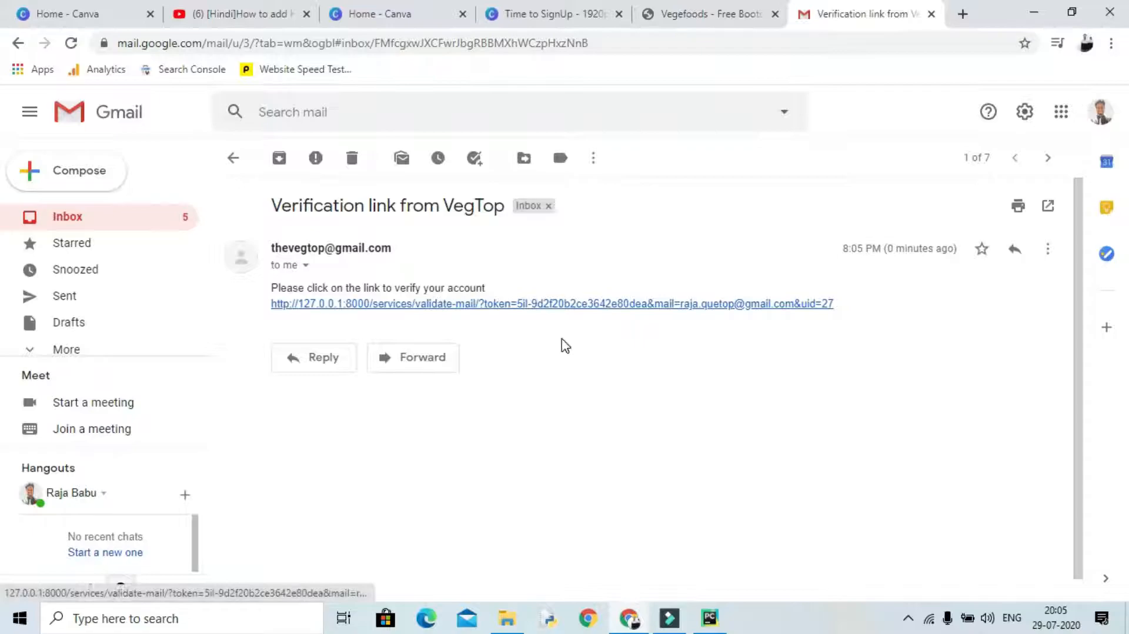
mouse_move(658, 336)
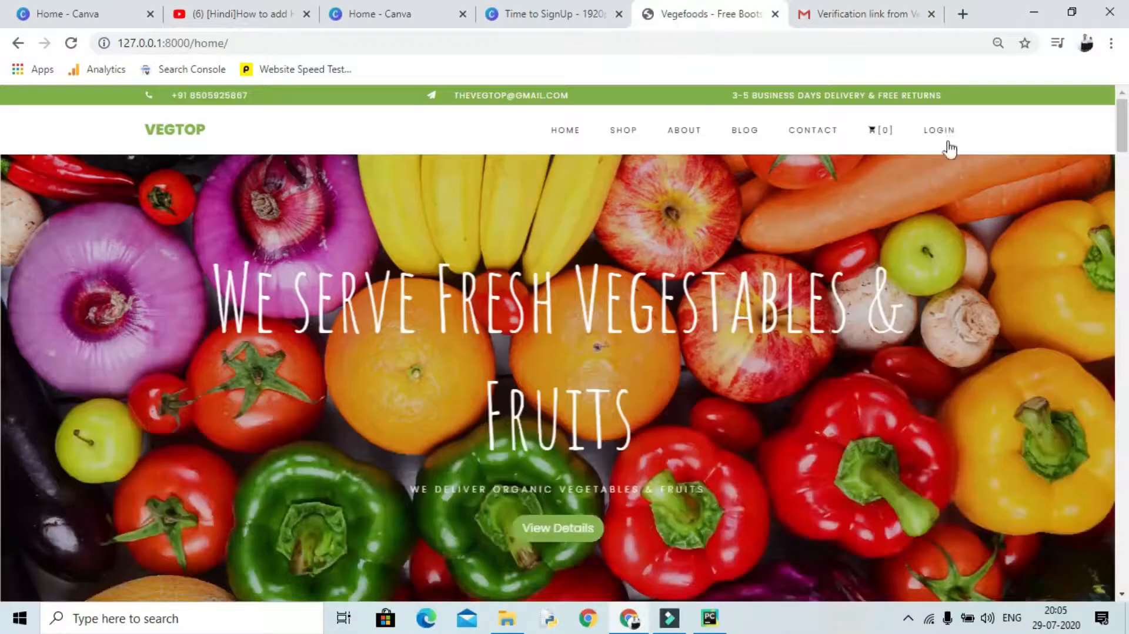
left_click(938, 130)
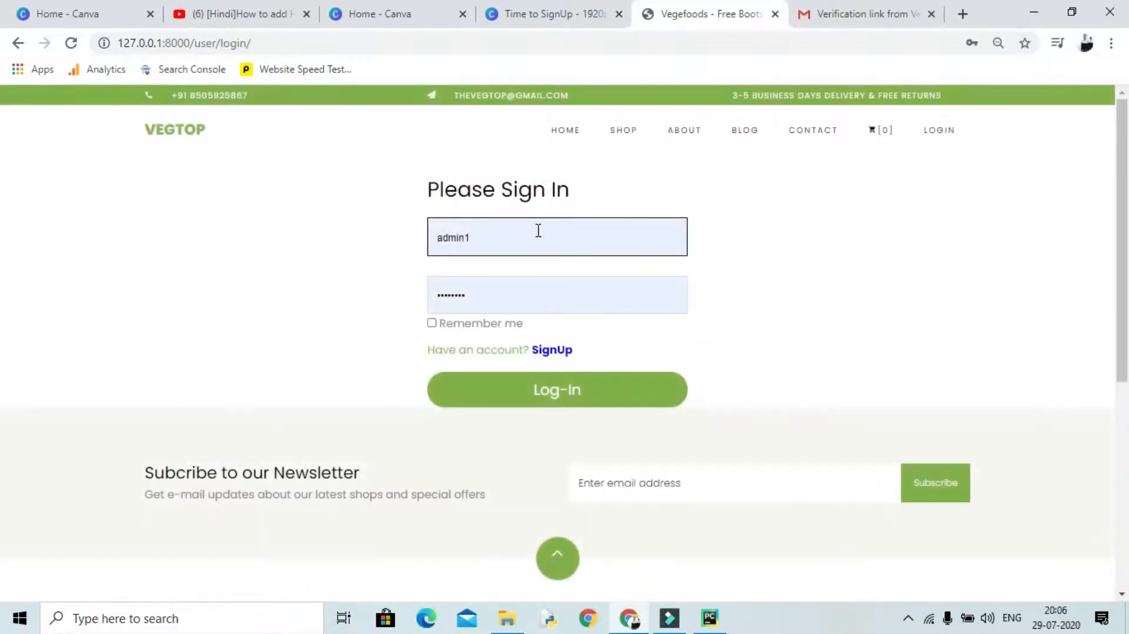
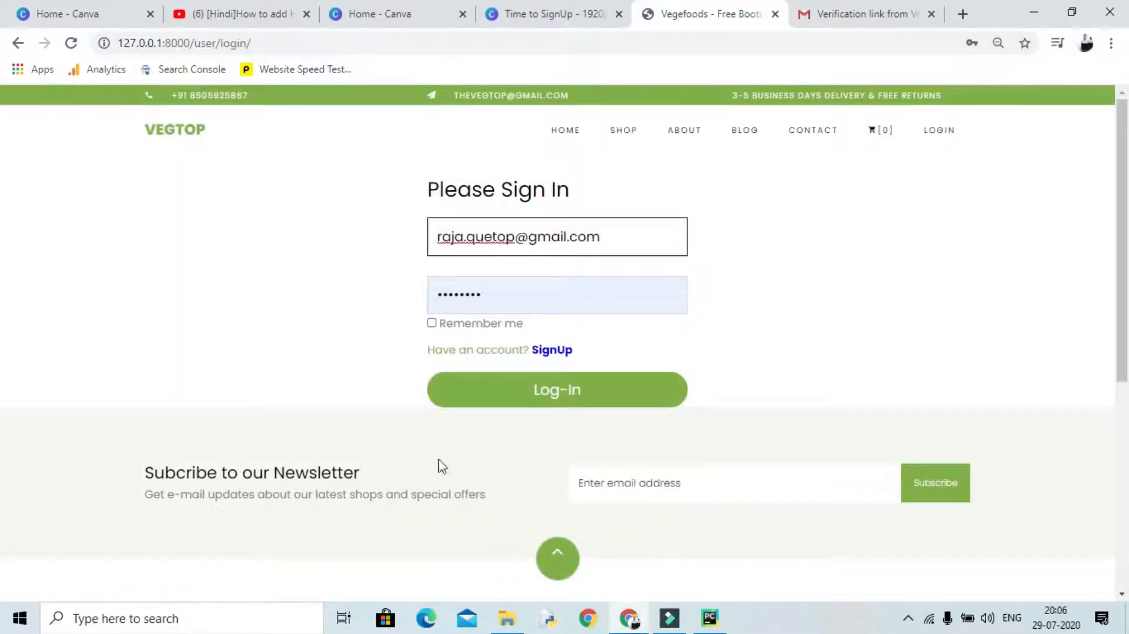
left_click(557, 391)
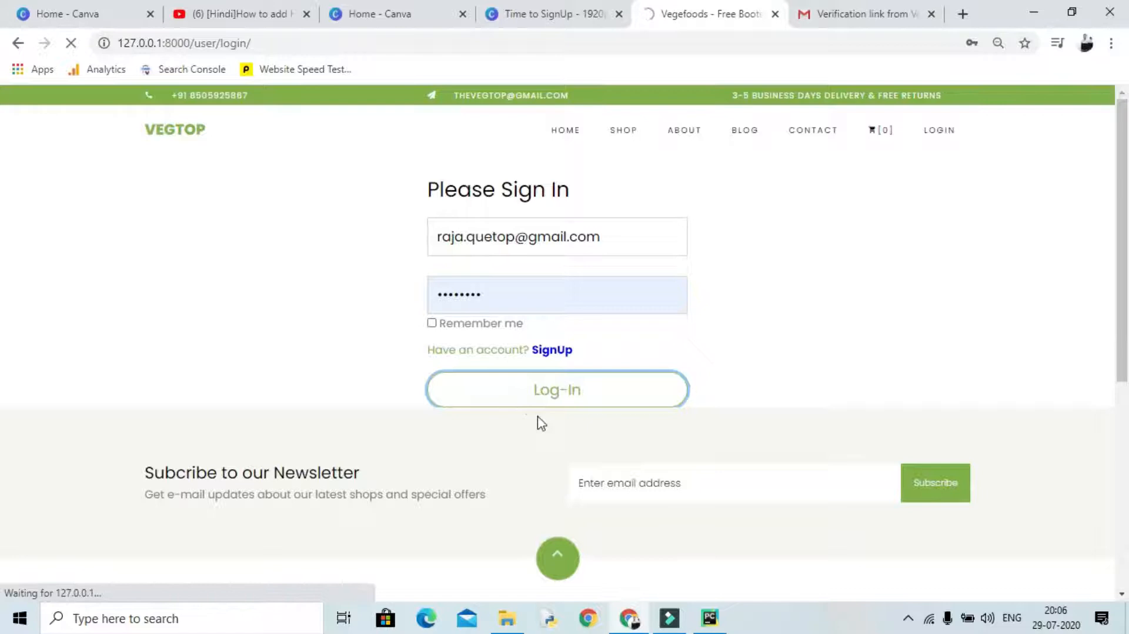
left_click(557, 389)
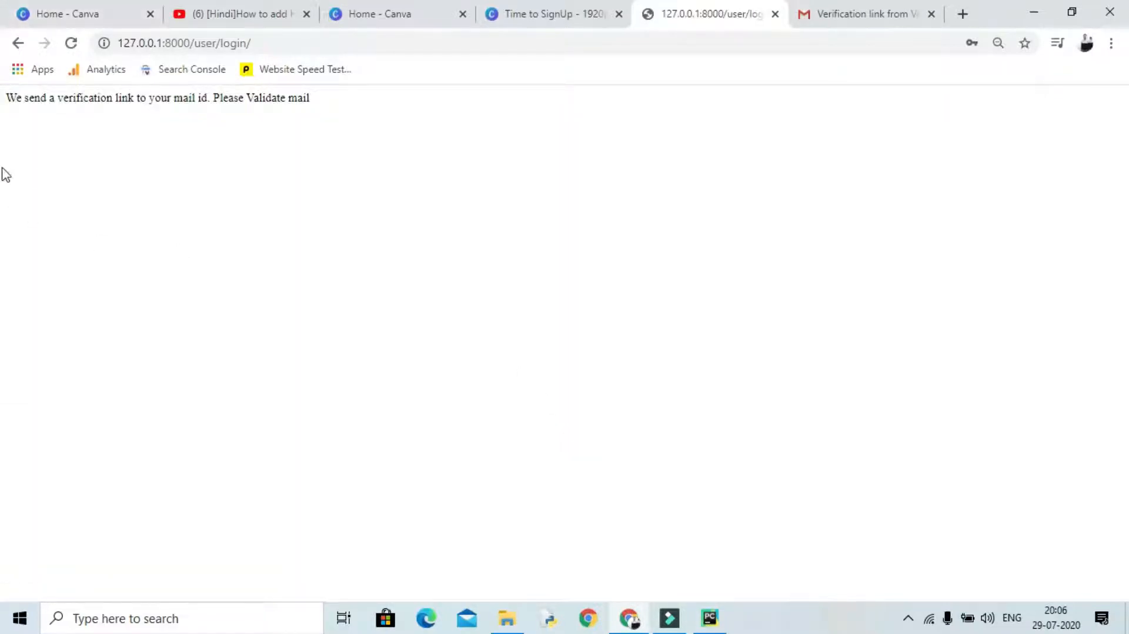
mouse_move(56, 79)
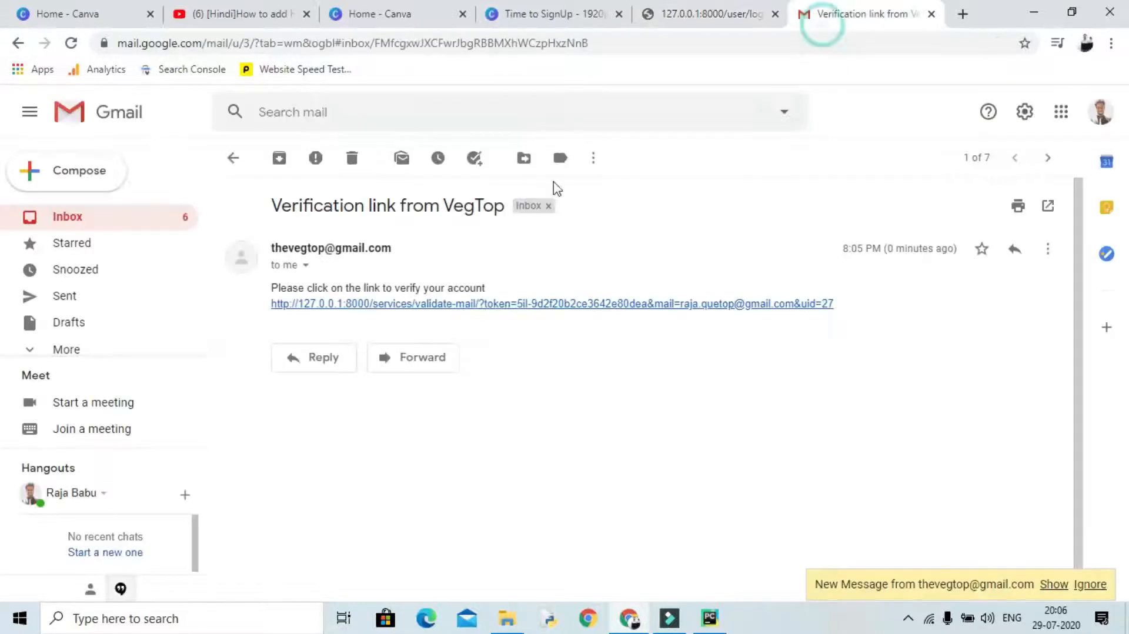
left_click(233, 158)
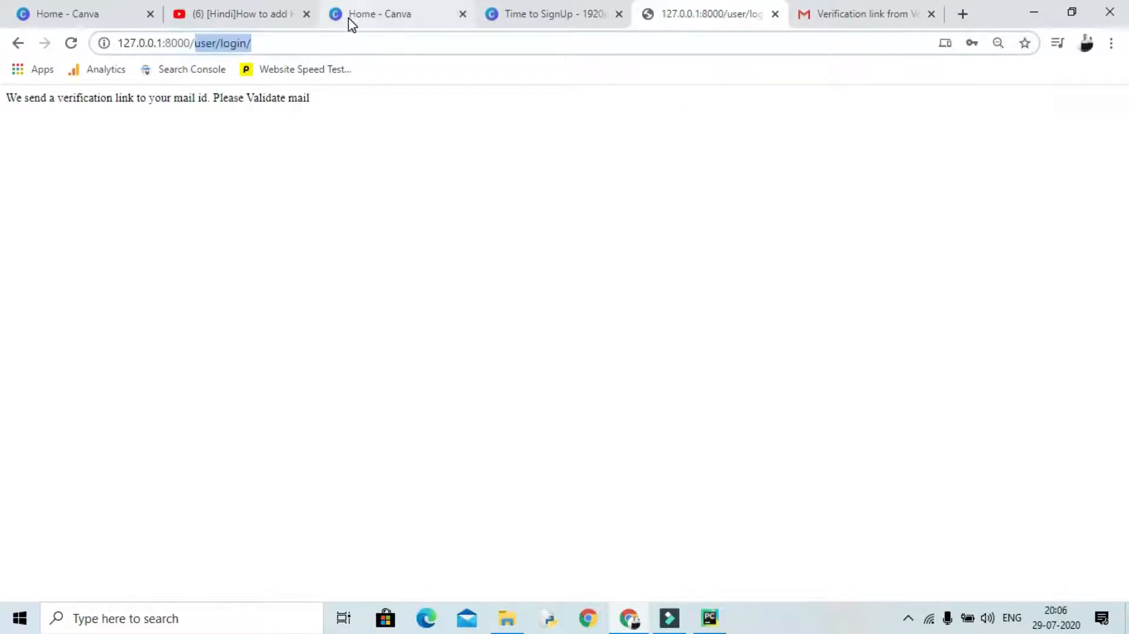
left_click(861, 14)
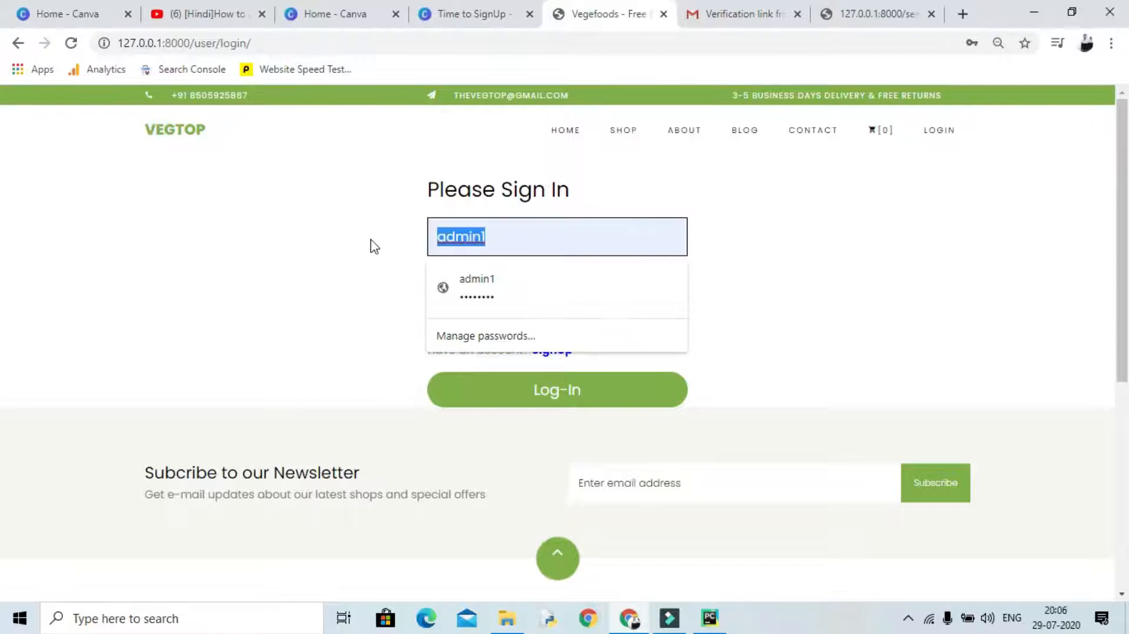
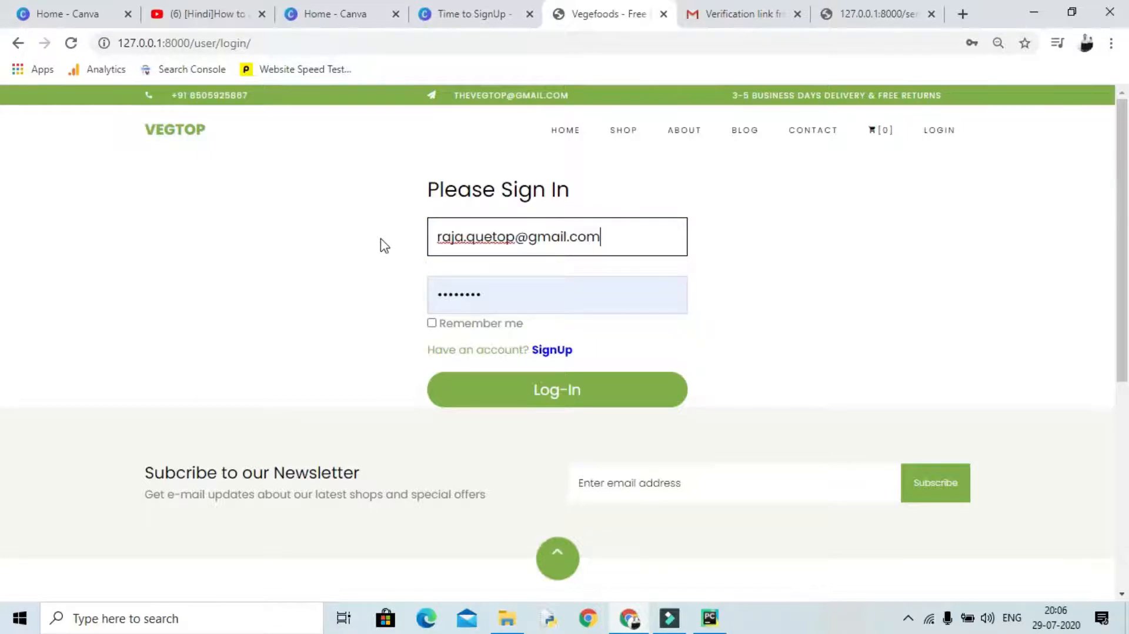
left_click(557, 389)
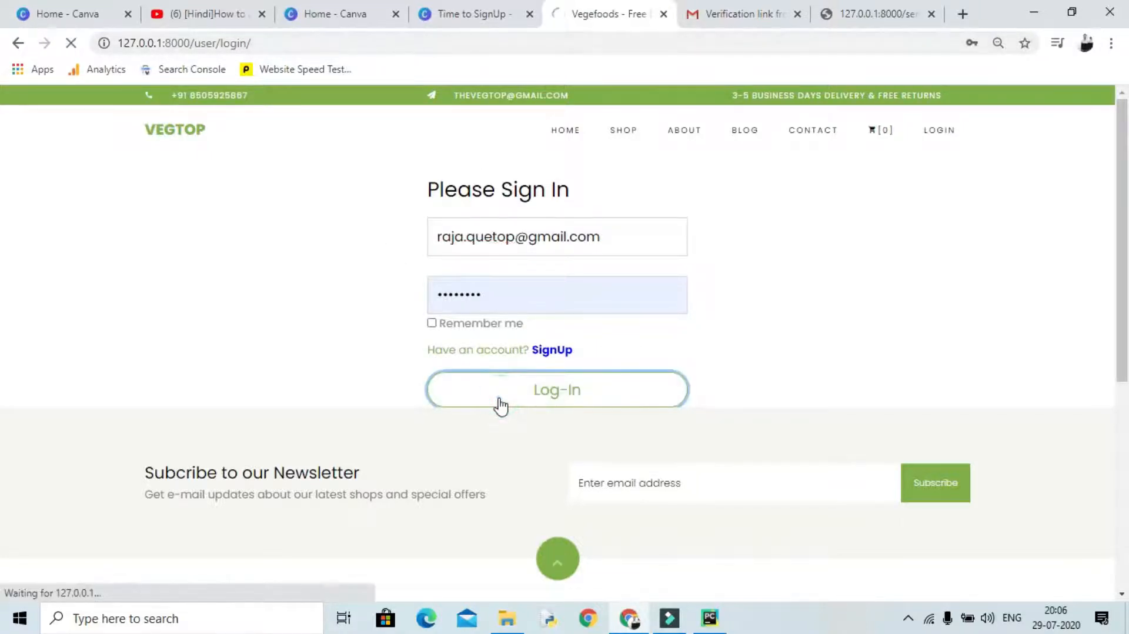
left_click(557, 389)
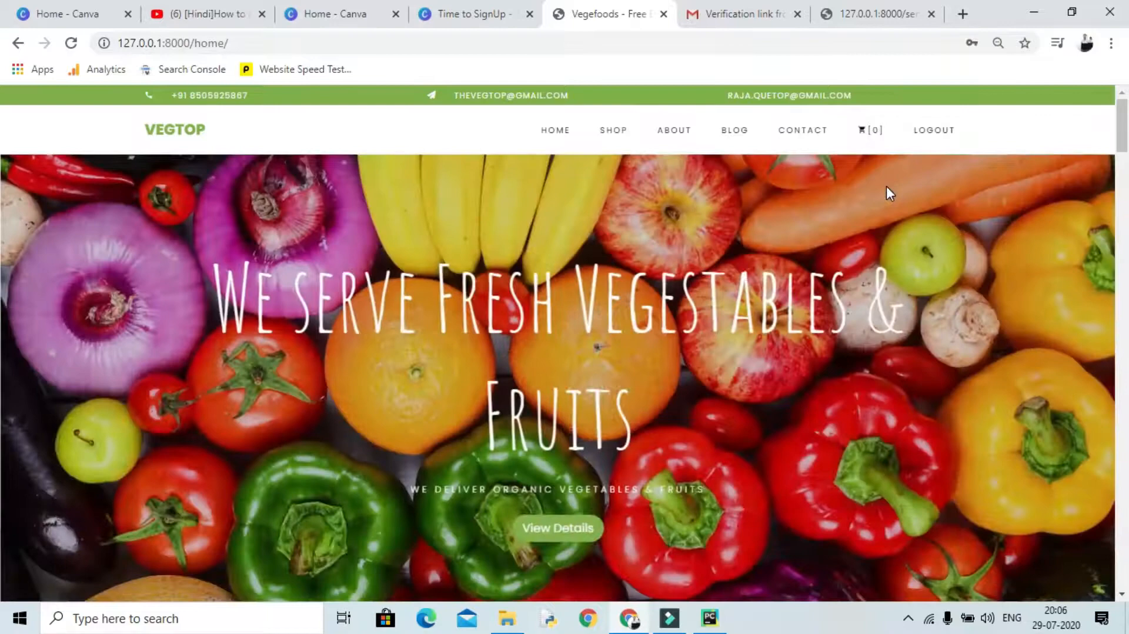
- Filter the shop to fruits and add strawberries to the cart
scroll("down", 3)
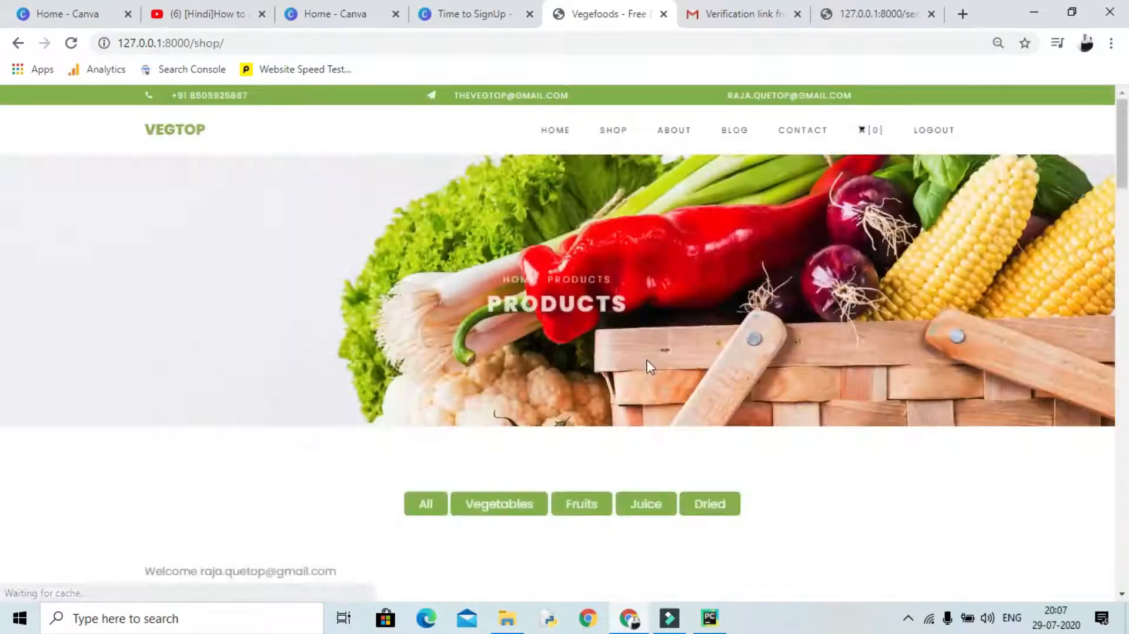
left_click(581, 504)
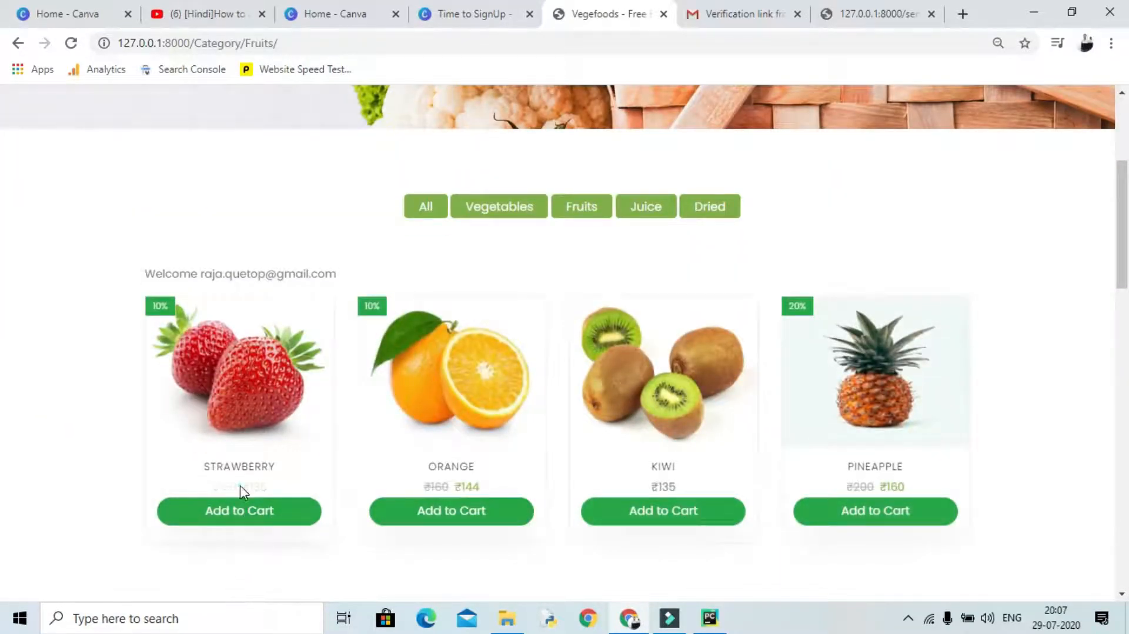
left_click(239, 512)
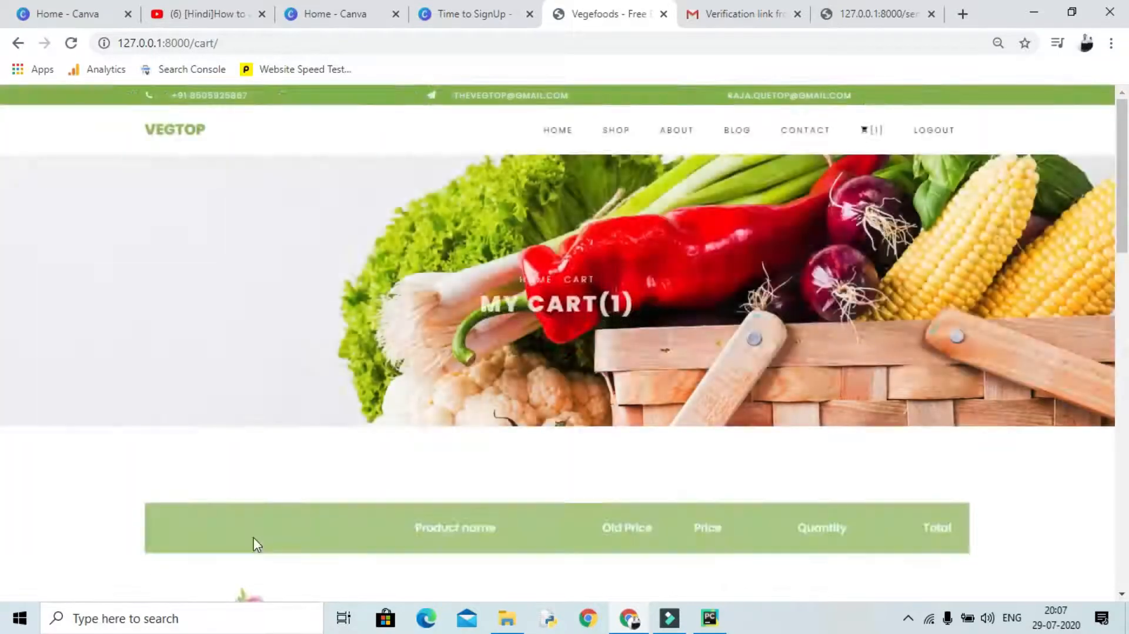
- Review the cart's one strawberry totalling ₹135, then head back to the shop's products page
scroll("down", 3)
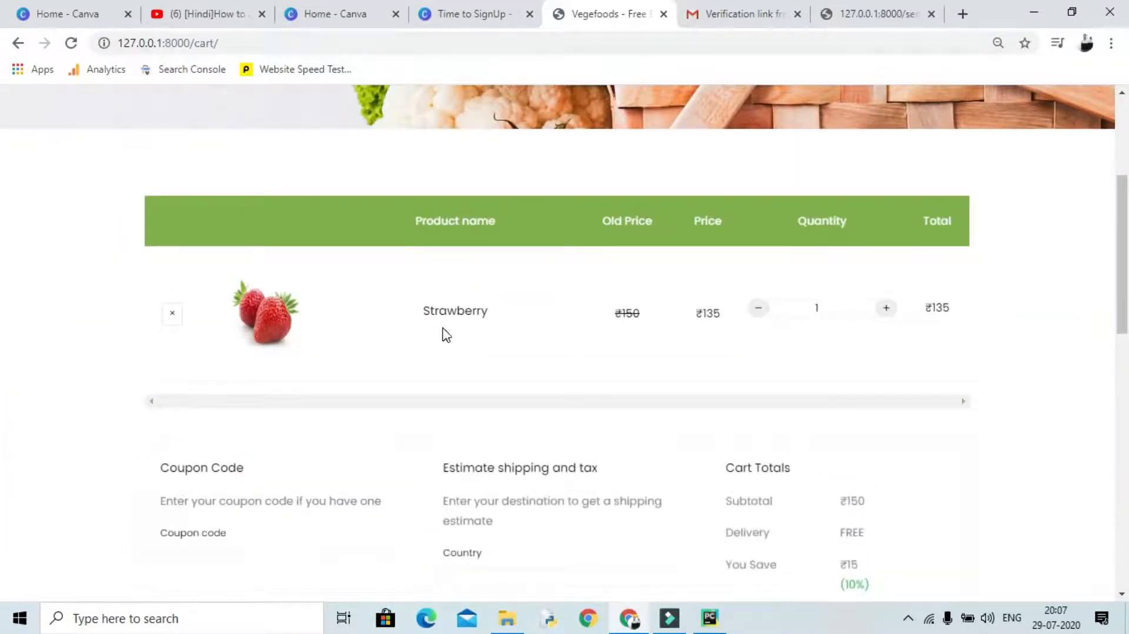
scroll("up", 3)
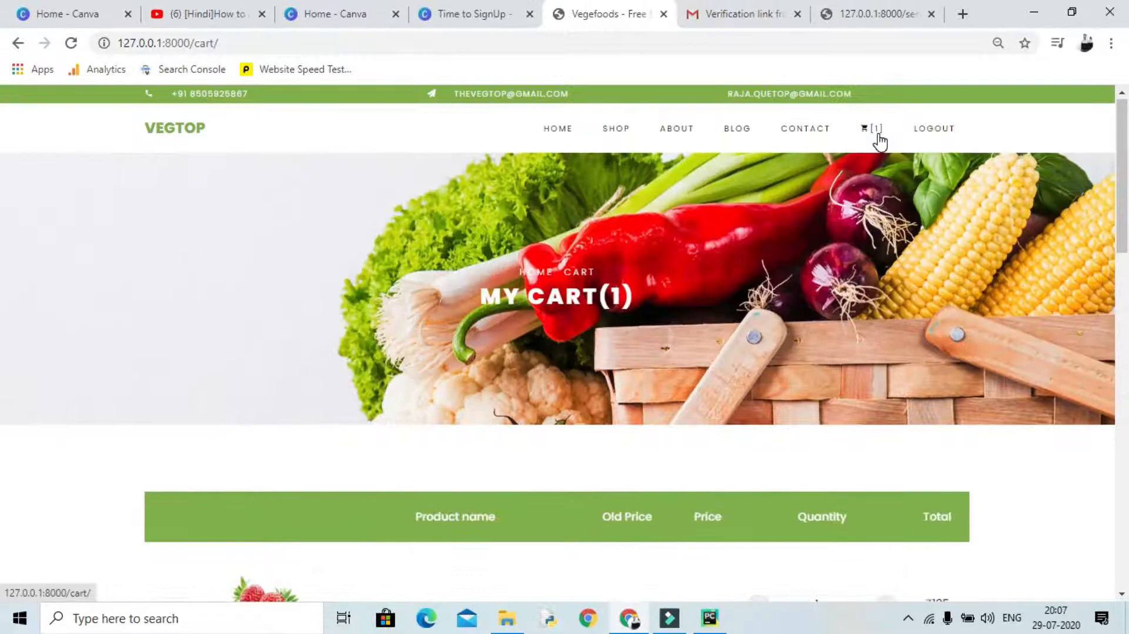
scroll("down", 3)
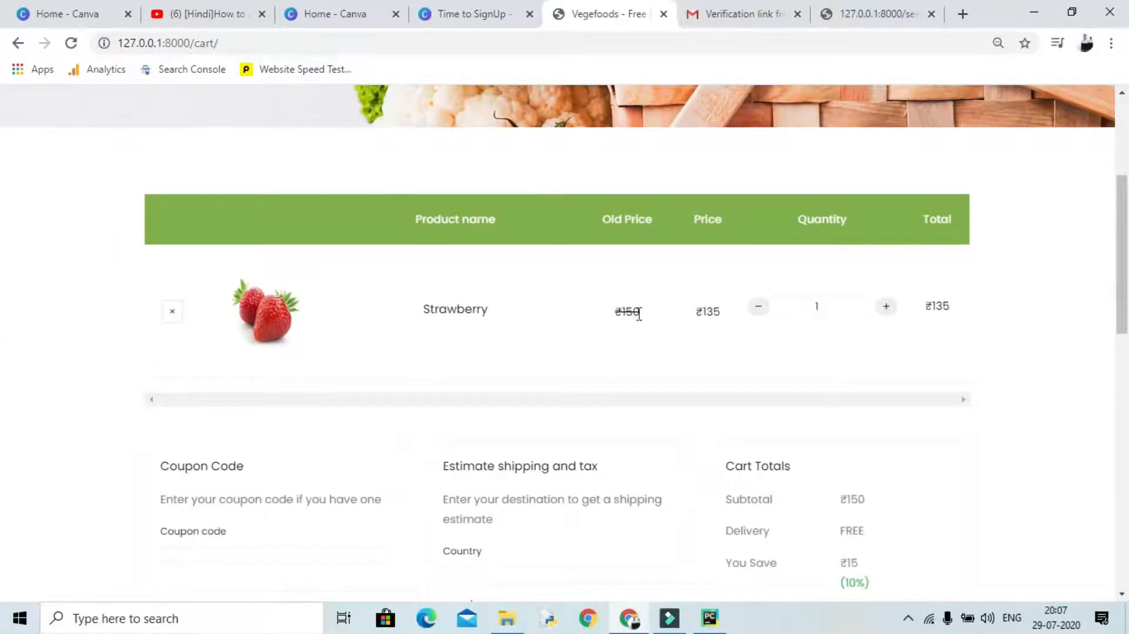
mouse_move(718, 329)
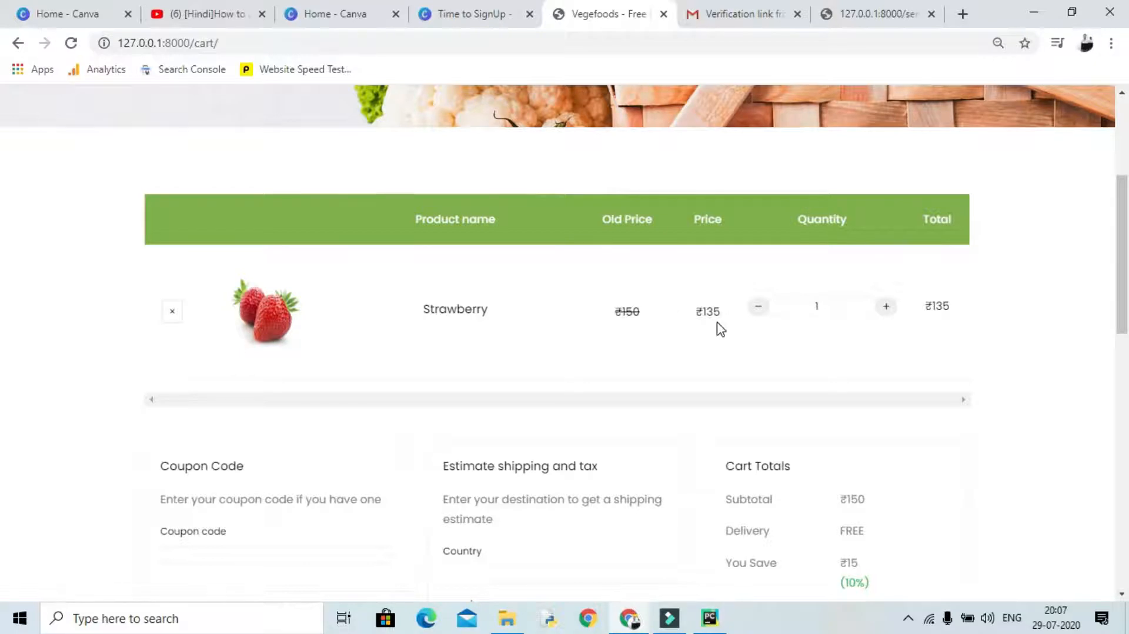
scroll("down", 3)
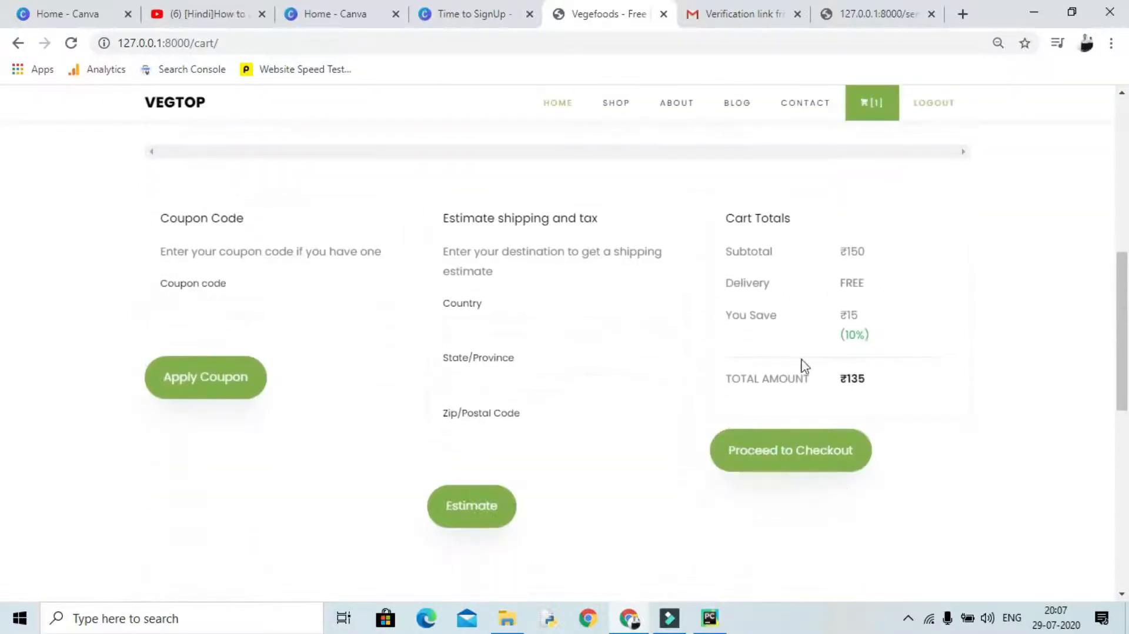
mouse_move(853, 317)
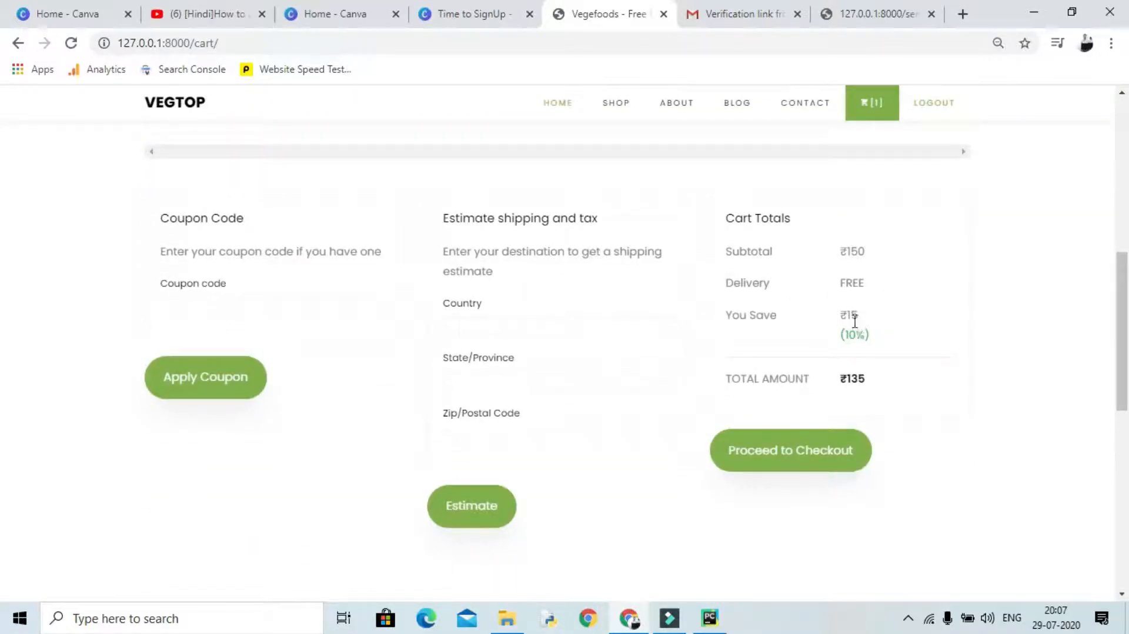
mouse_move(856, 360)
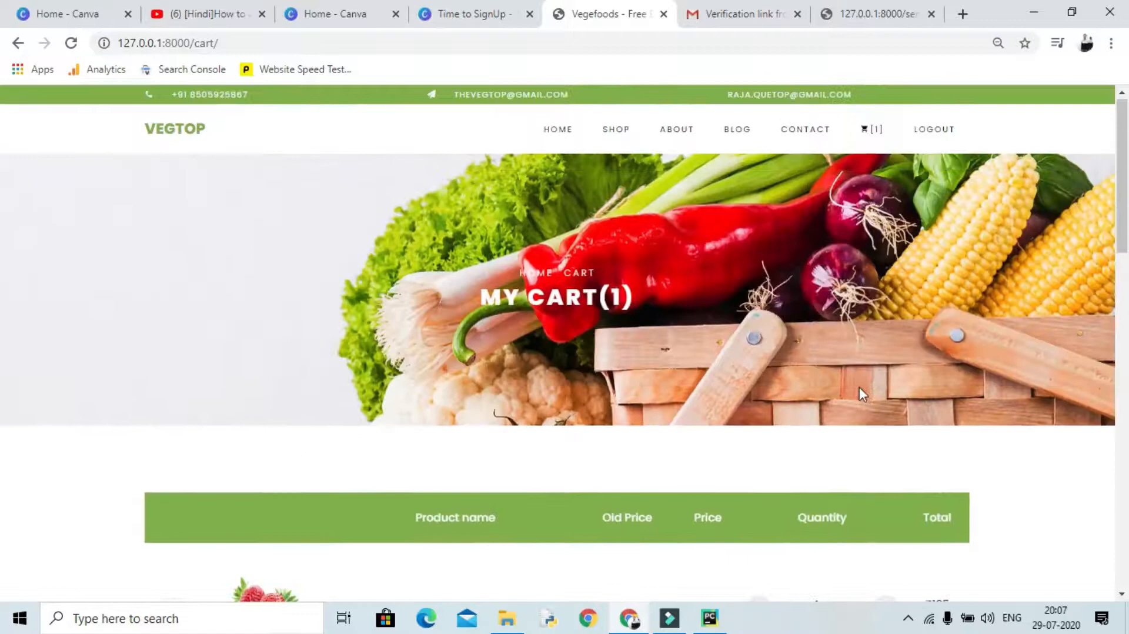
left_click(617, 130)
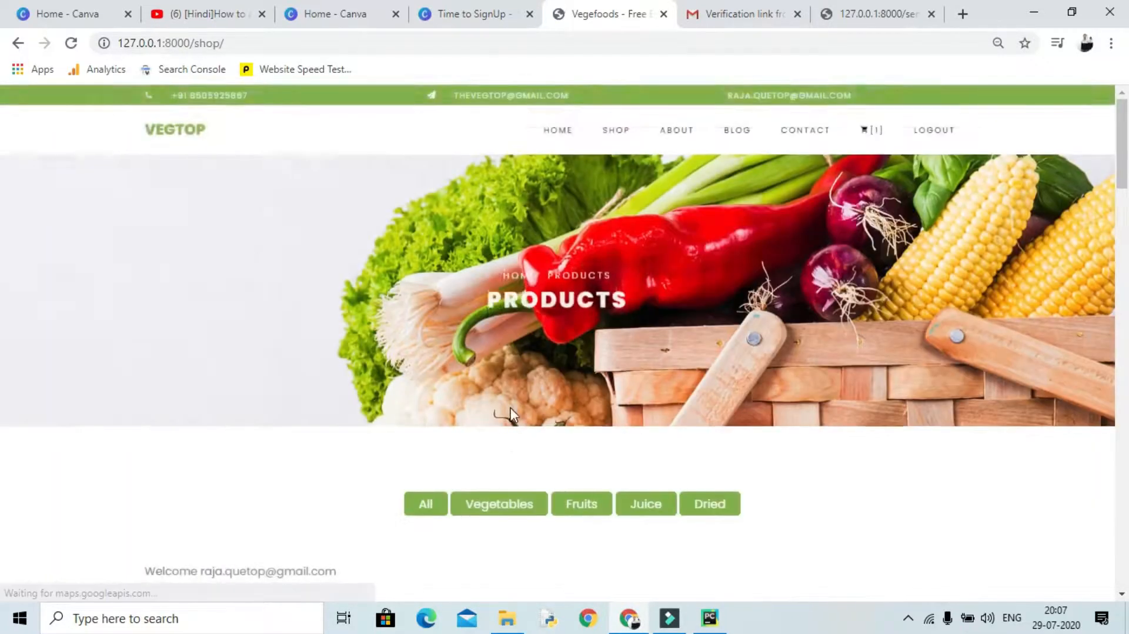
- Add an orange and a pineapple from the fruit filter to the cart
left_click(580, 503)
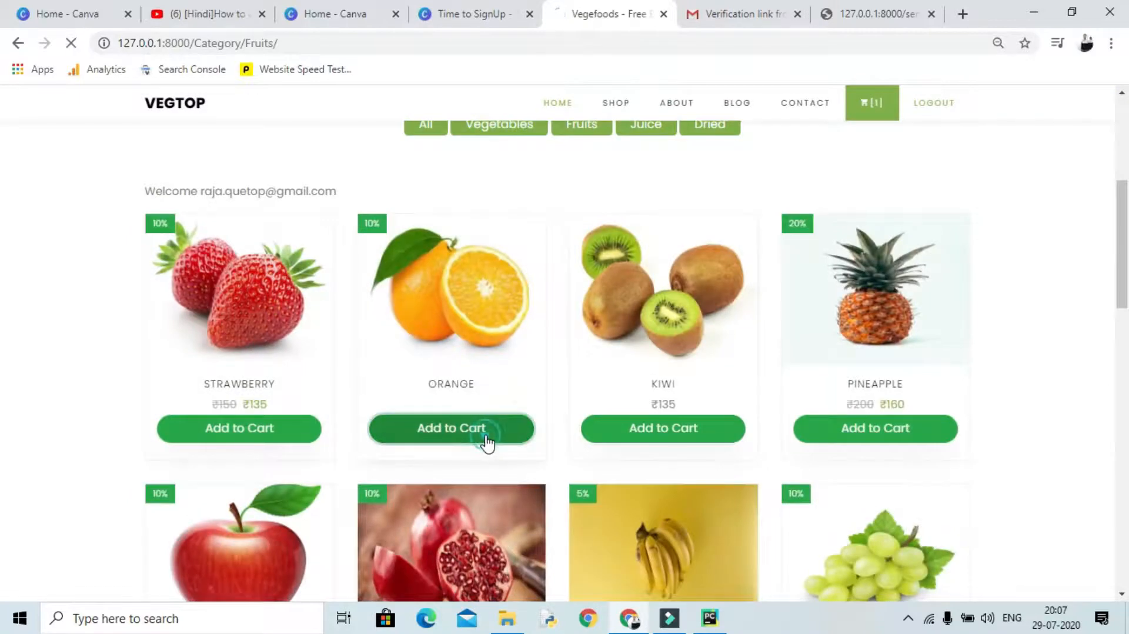
left_click(451, 428)
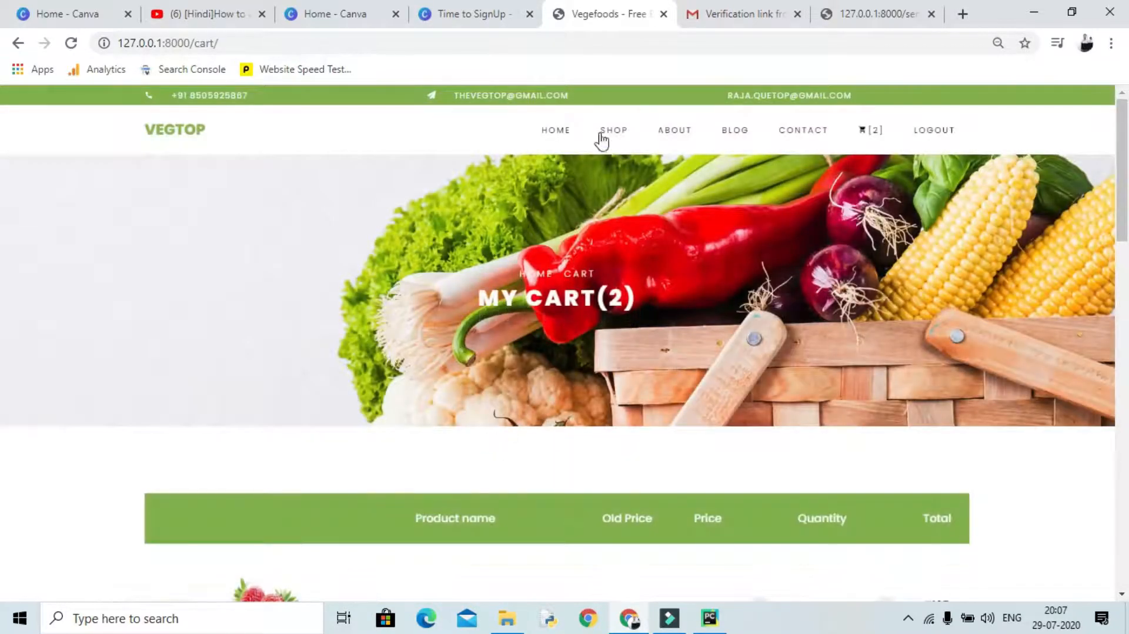
left_click(614, 131)
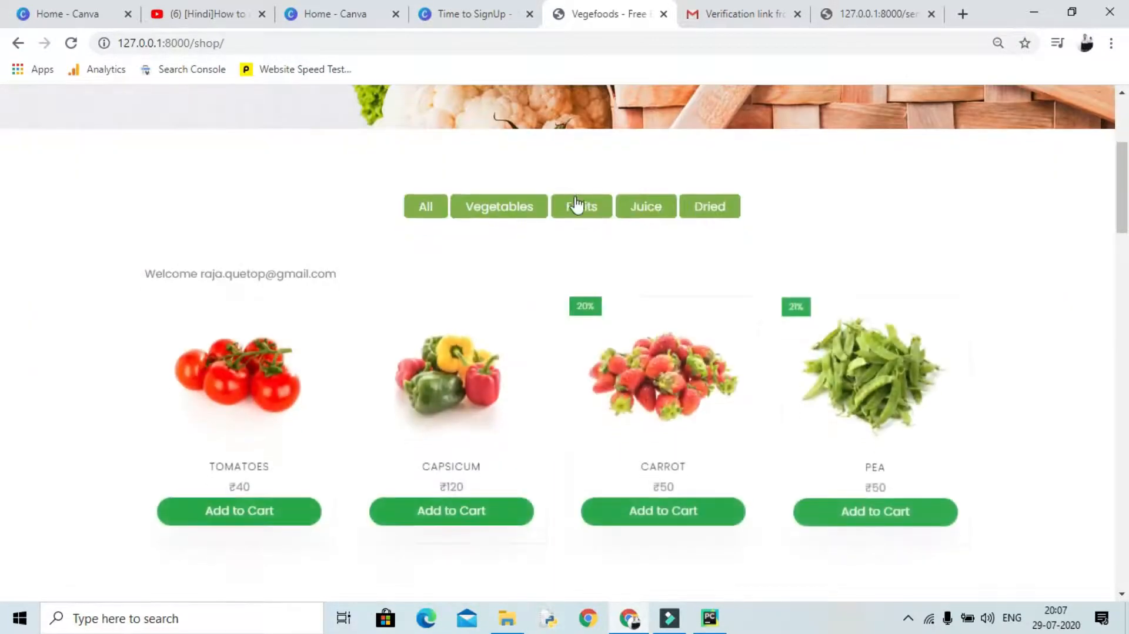
left_click(581, 207)
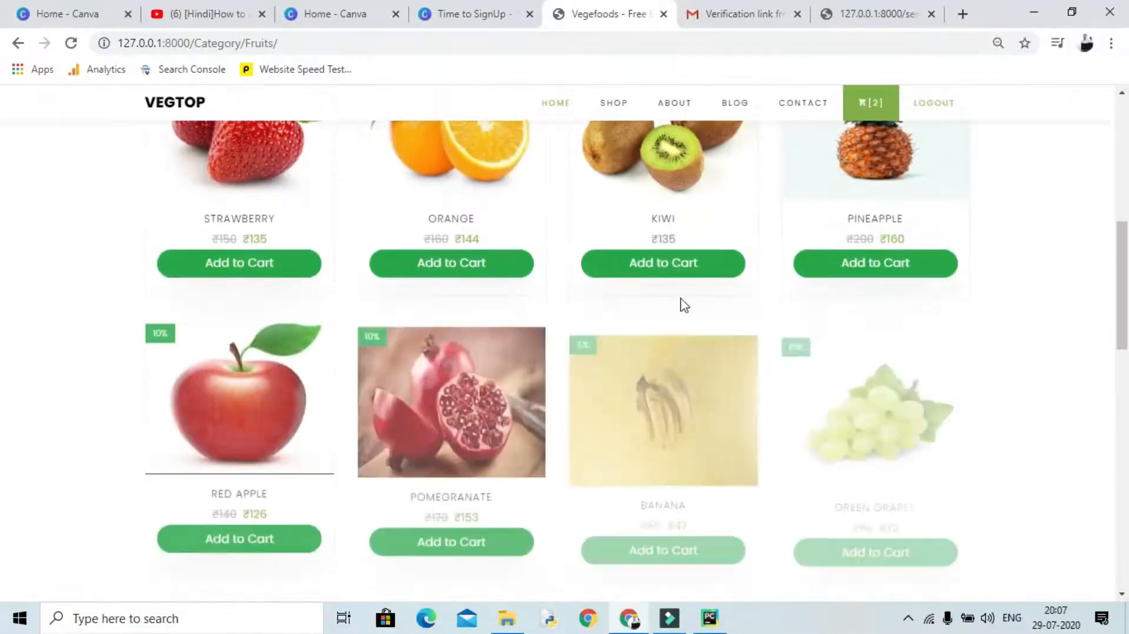
left_click(870, 103)
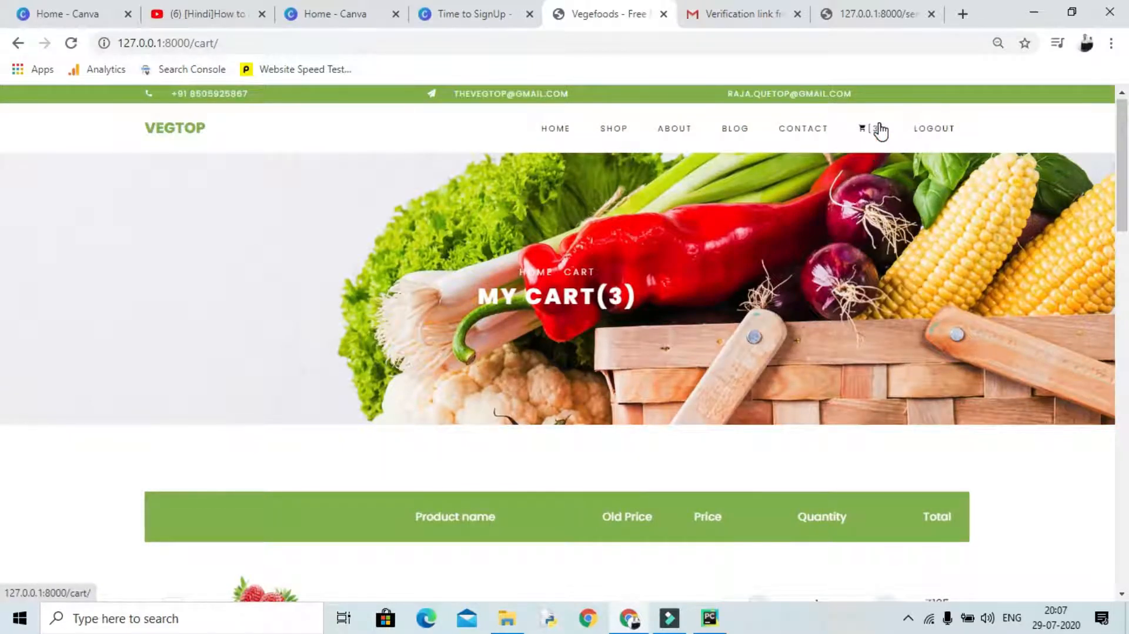
- In the cart, raise the pineapple quantity to 2 for a total of ₹599
scroll("down", 3)
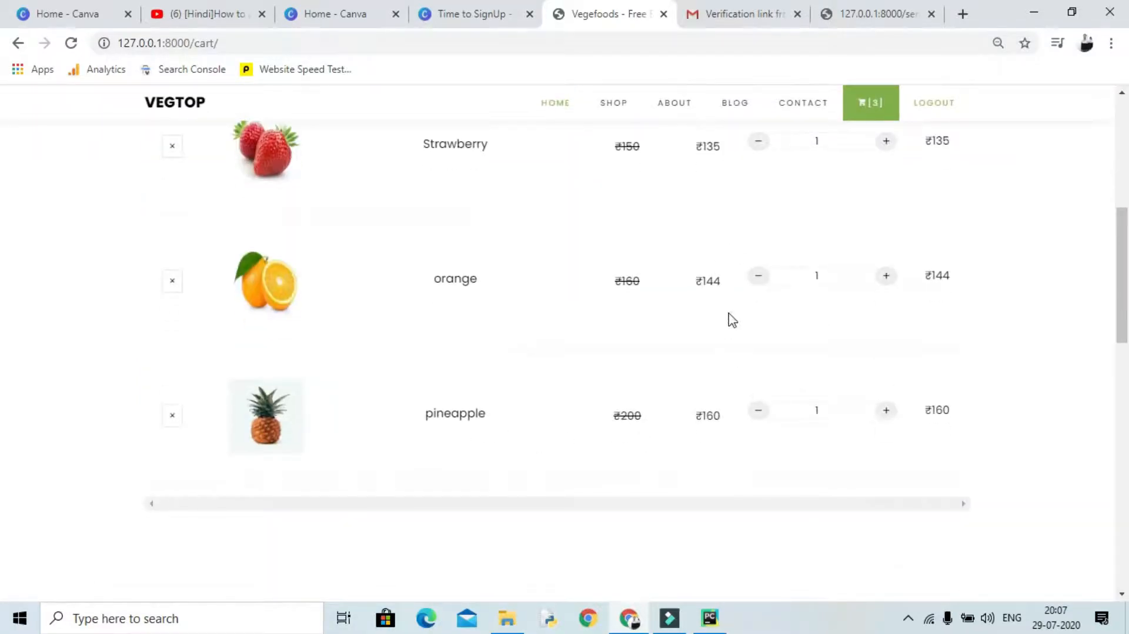
scroll("down", 3)
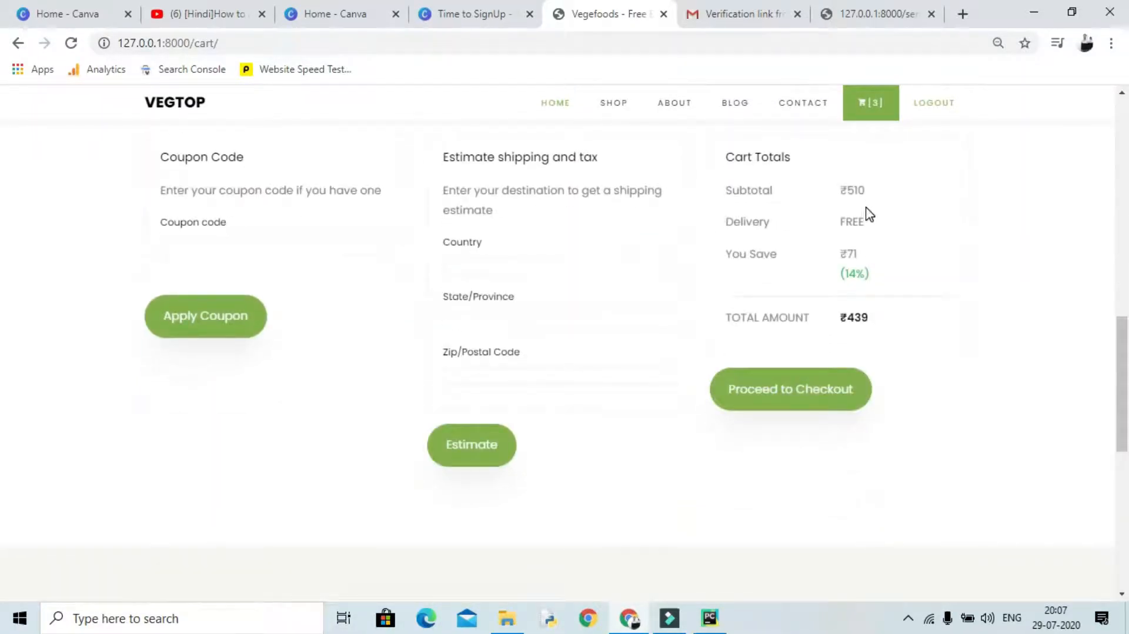
mouse_move(763, 263)
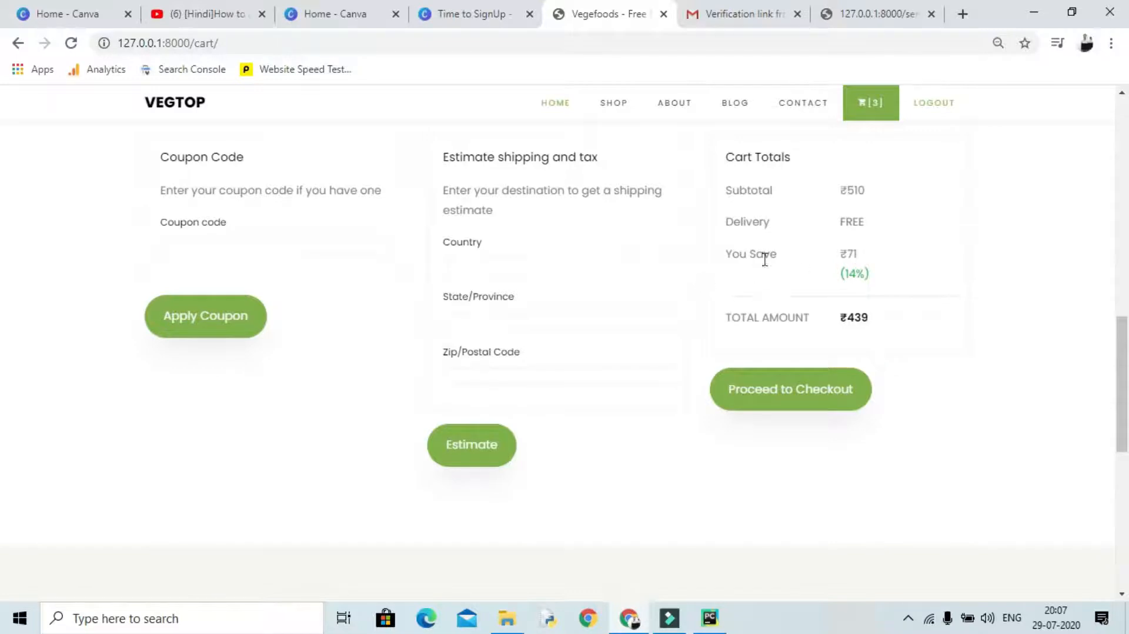
mouse_move(870, 198)
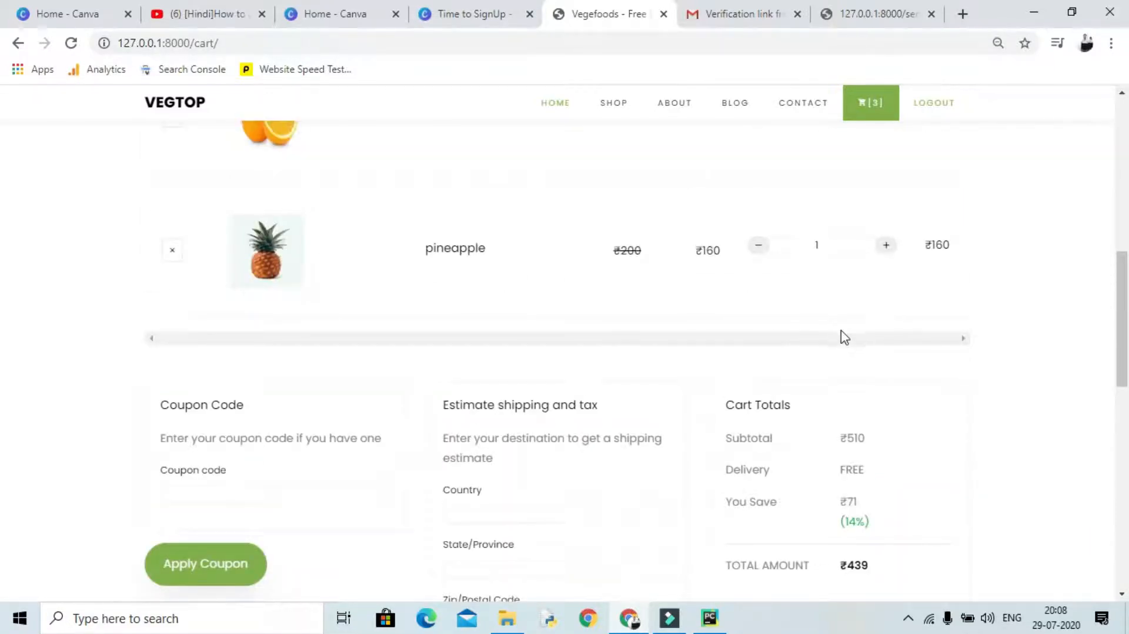
mouse_move(206, 269)
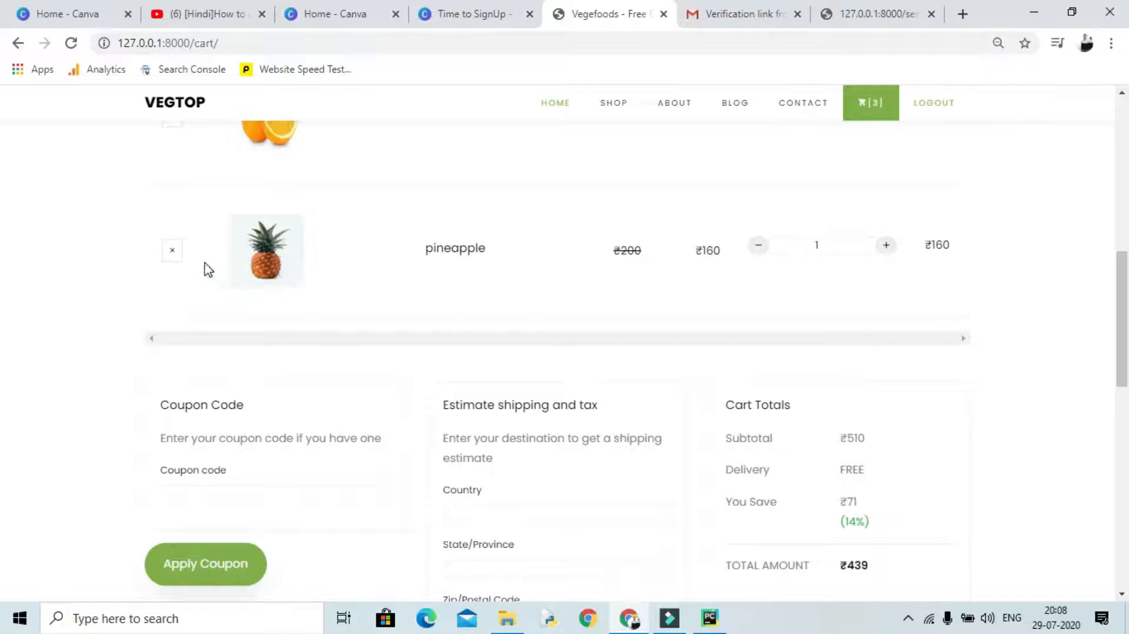
left_click(887, 245)
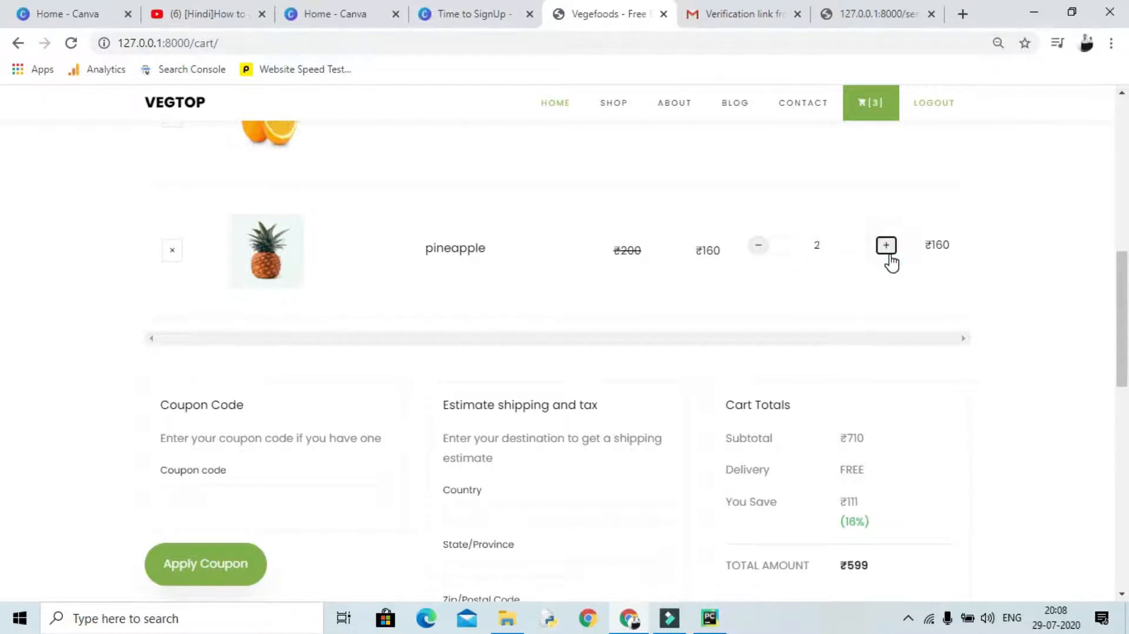
- Raise the pineapple quantity to 3, bringing the cart total to ₹759 with a 17% saving
scroll("down", 3)
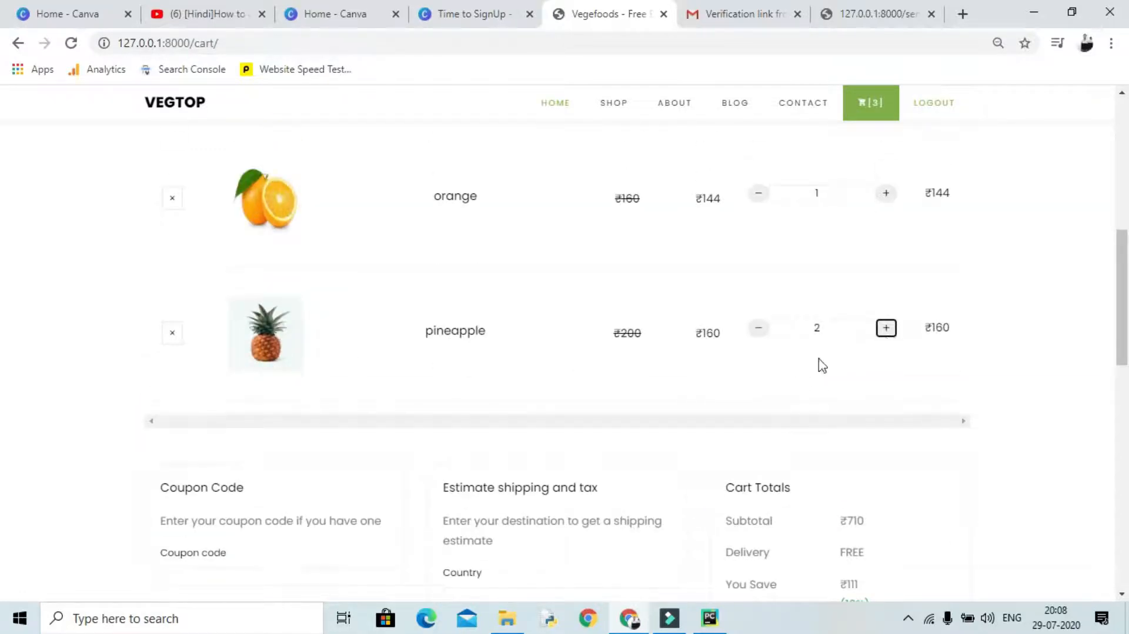
scroll("down", 3)
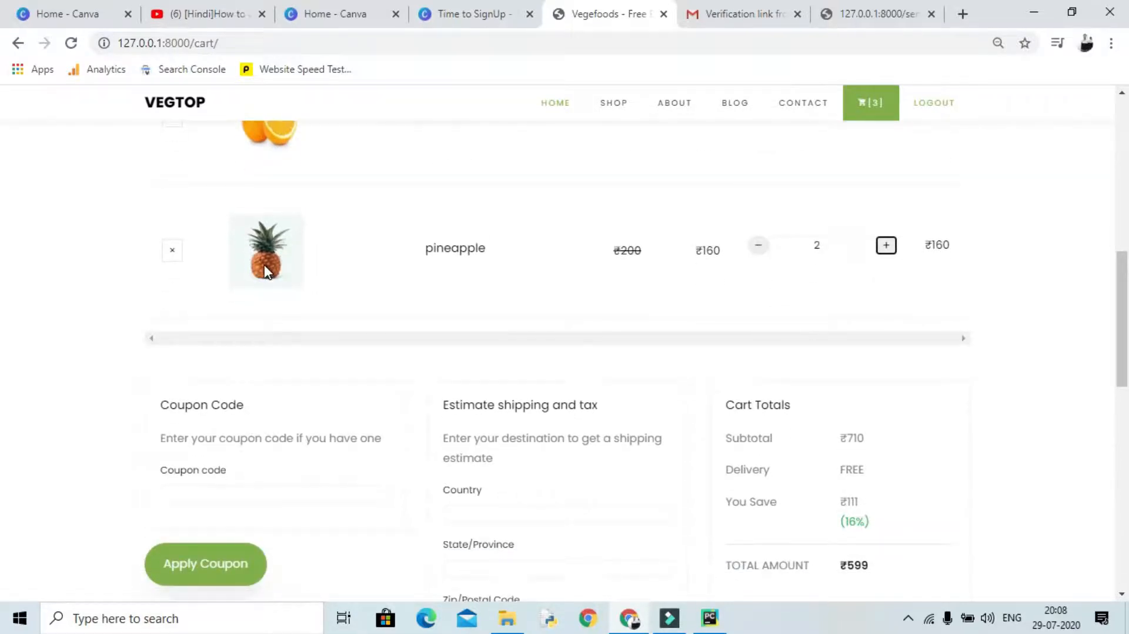
scroll("down", 3)
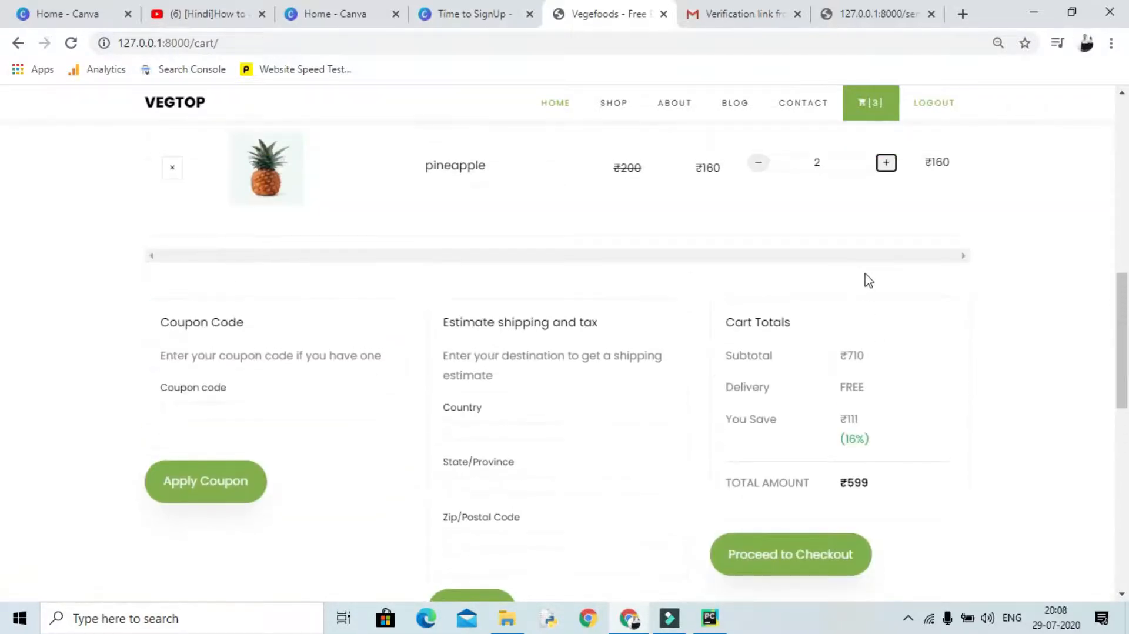
mouse_move(886, 165)
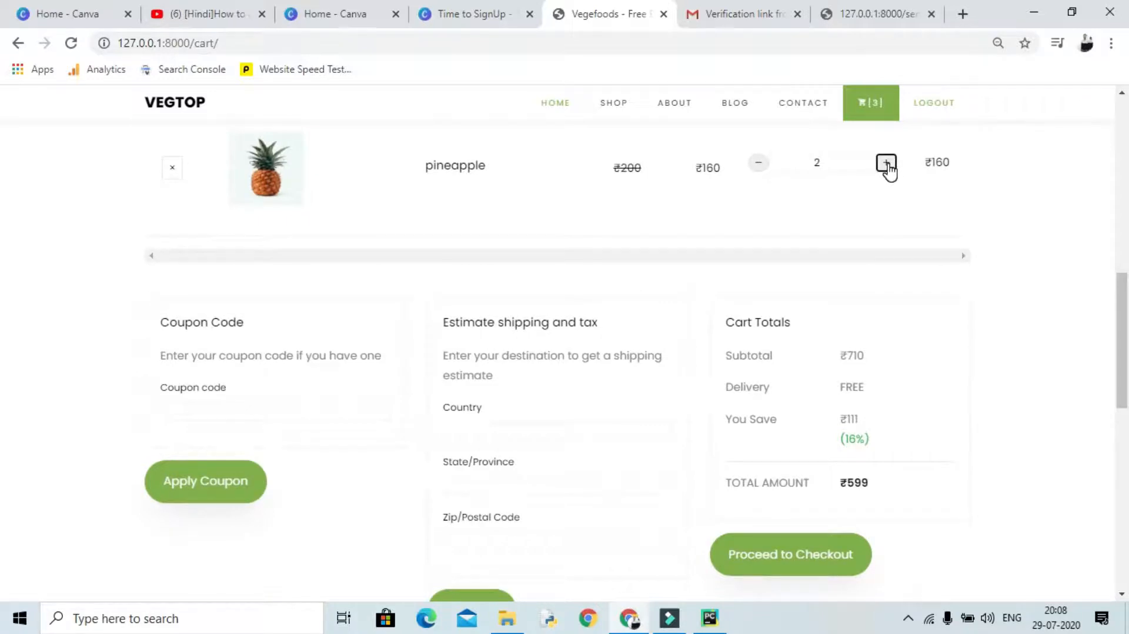
left_click(887, 163)
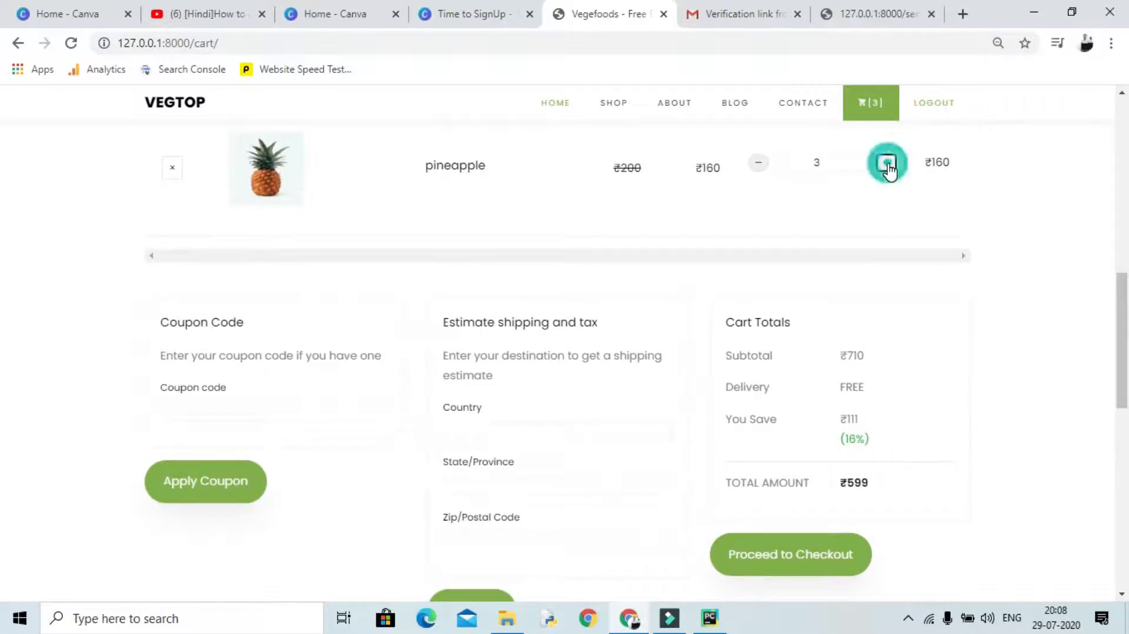
left_click(887, 164)
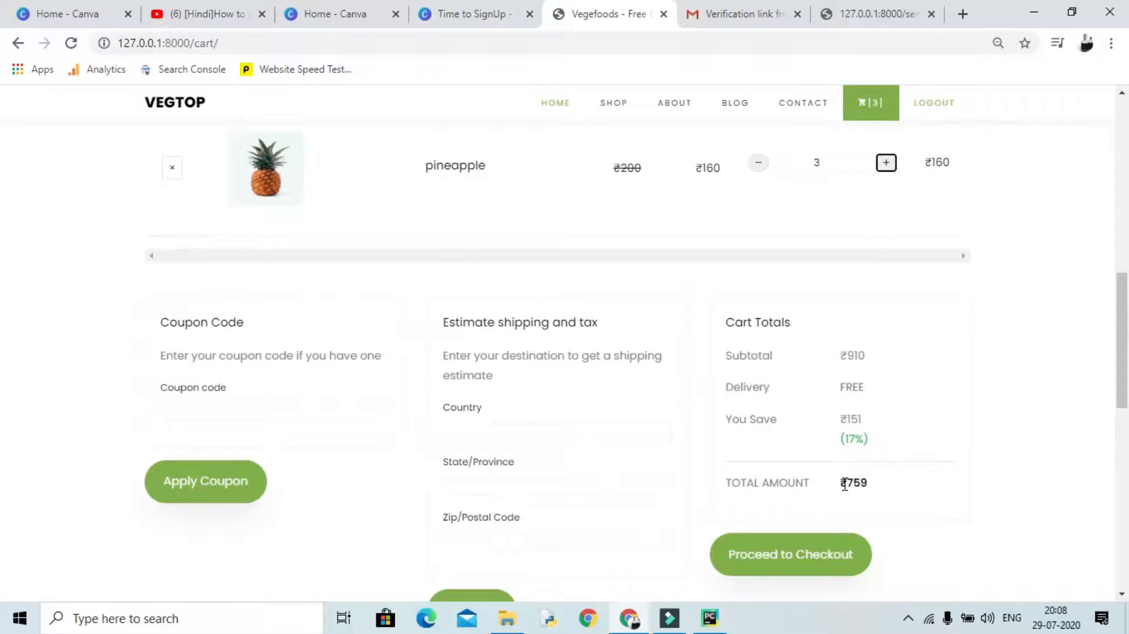
mouse_move(783, 198)
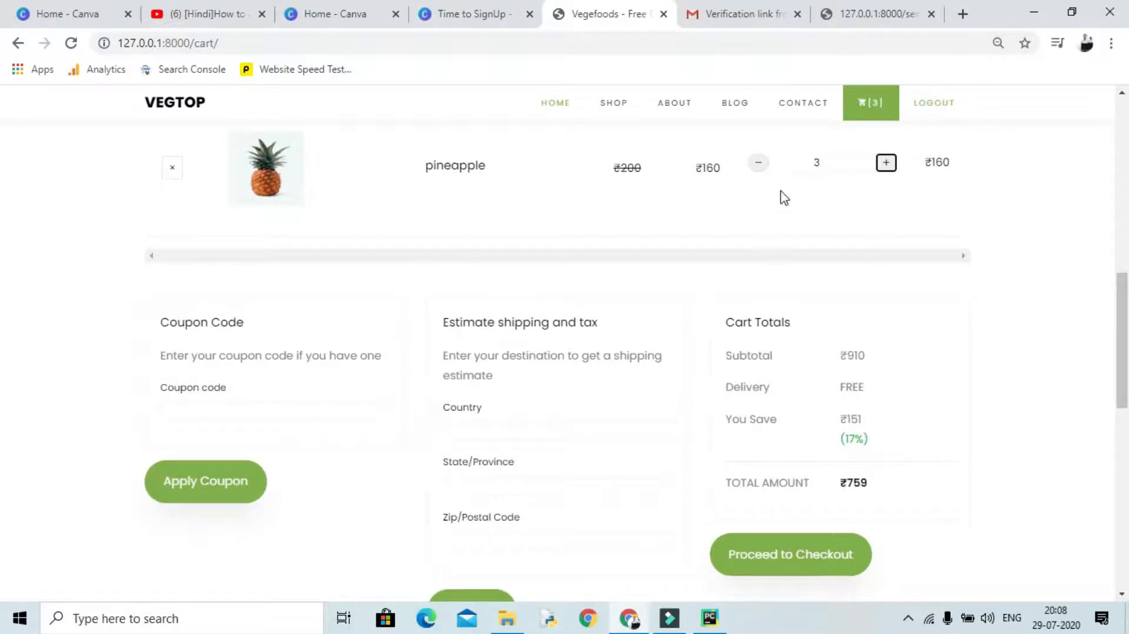
mouse_move(416, 190)
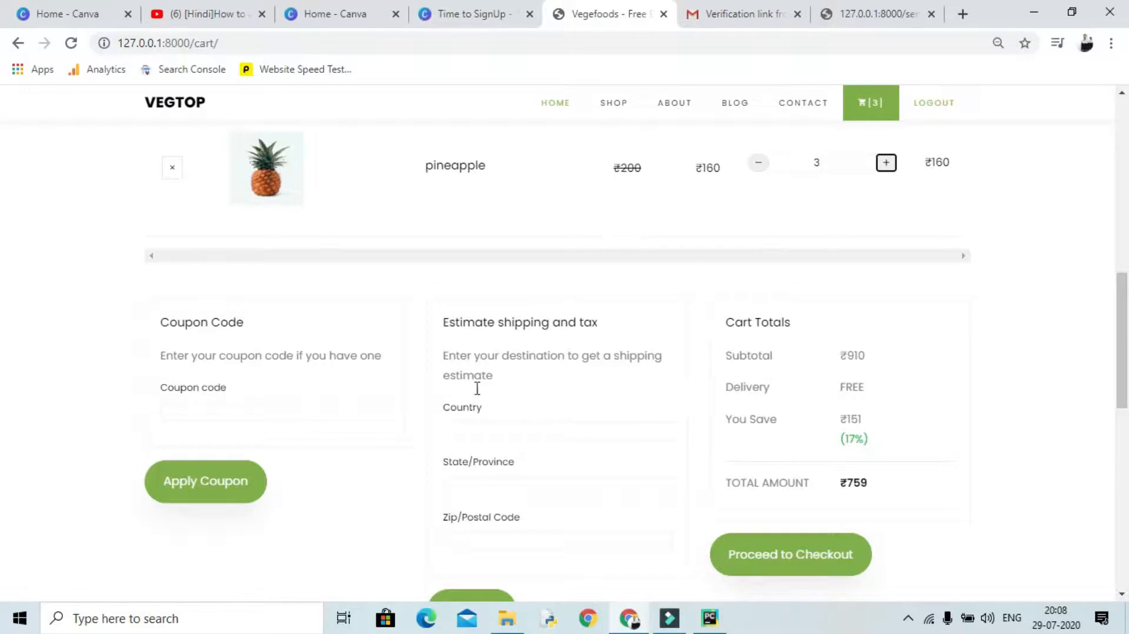
scroll("up", 3)
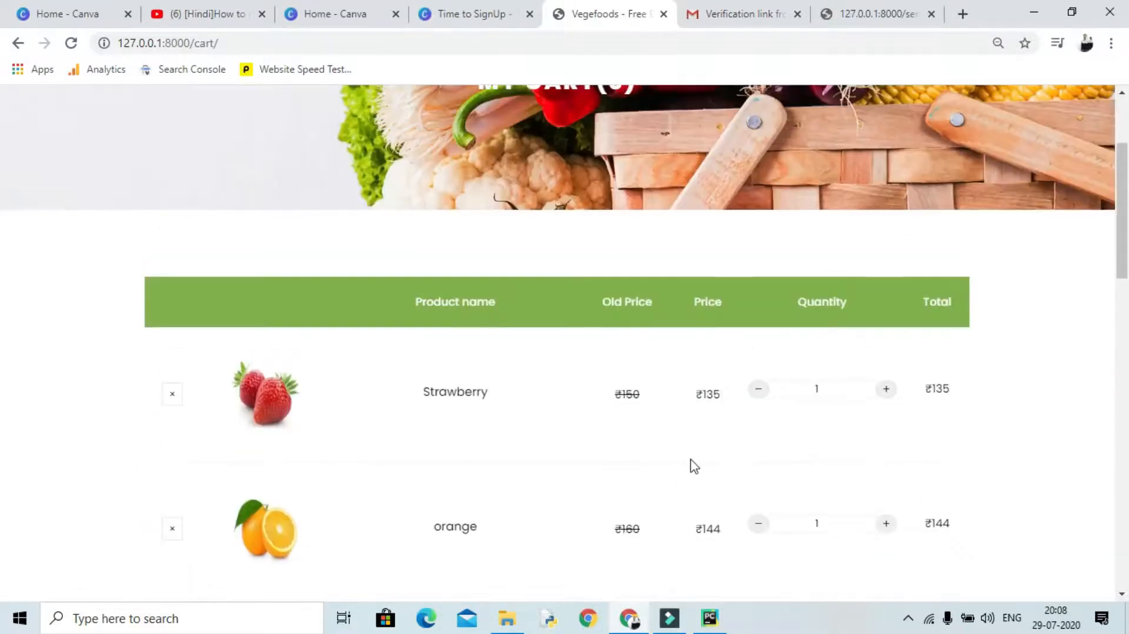
scroll("down", 3)
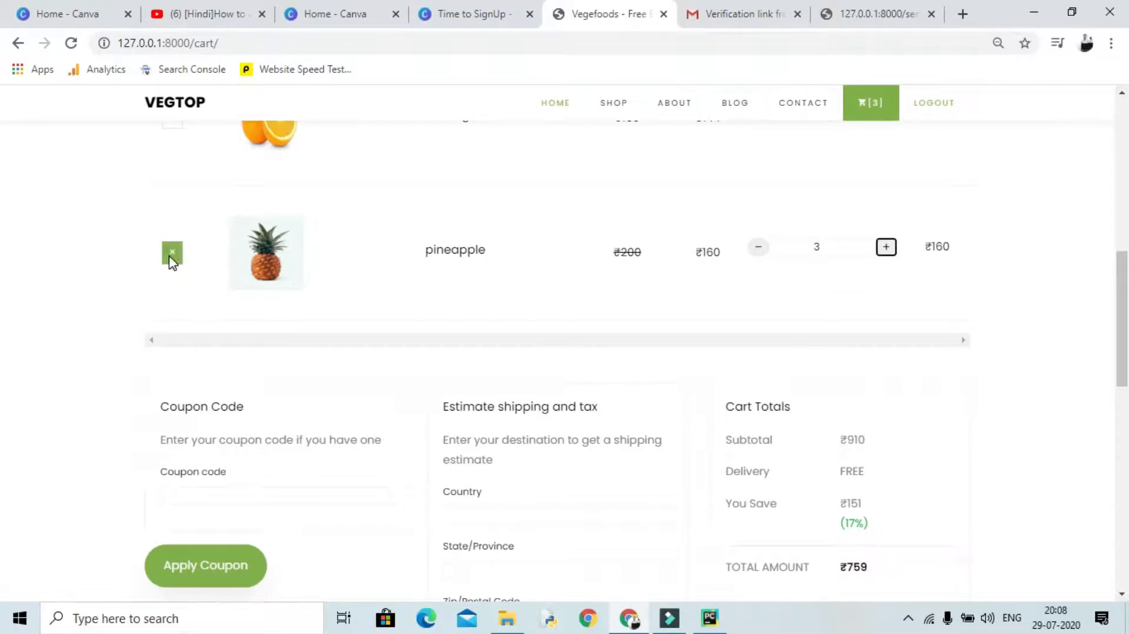
- Remove pineapple from the cart, leaving strawberry and orange at ₹279
left_click(172, 251)
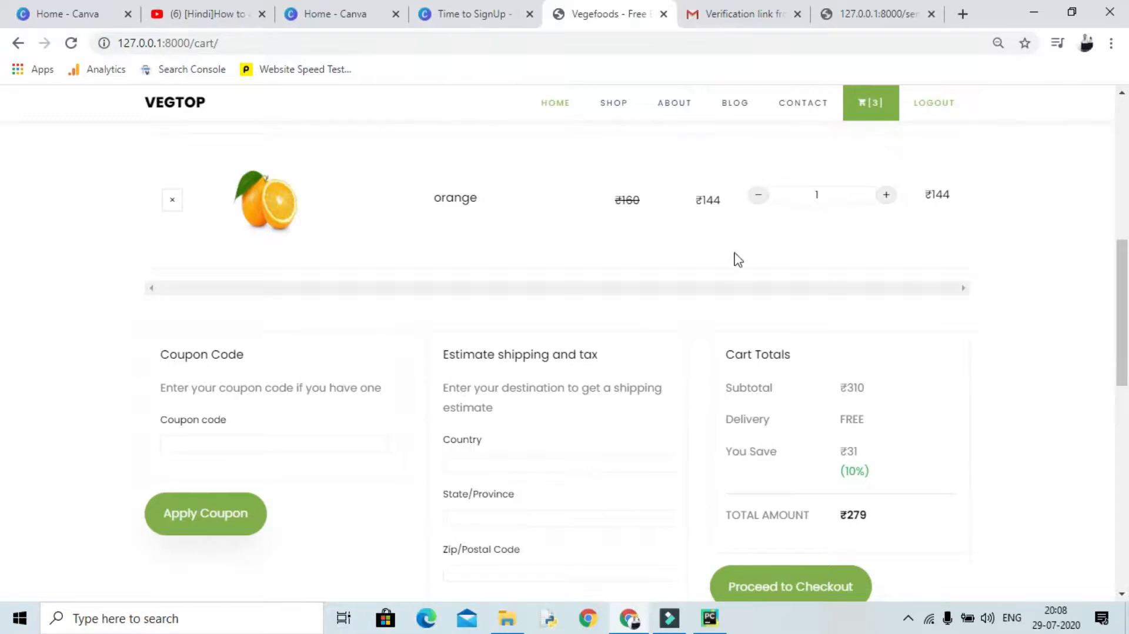
mouse_move(877, 568)
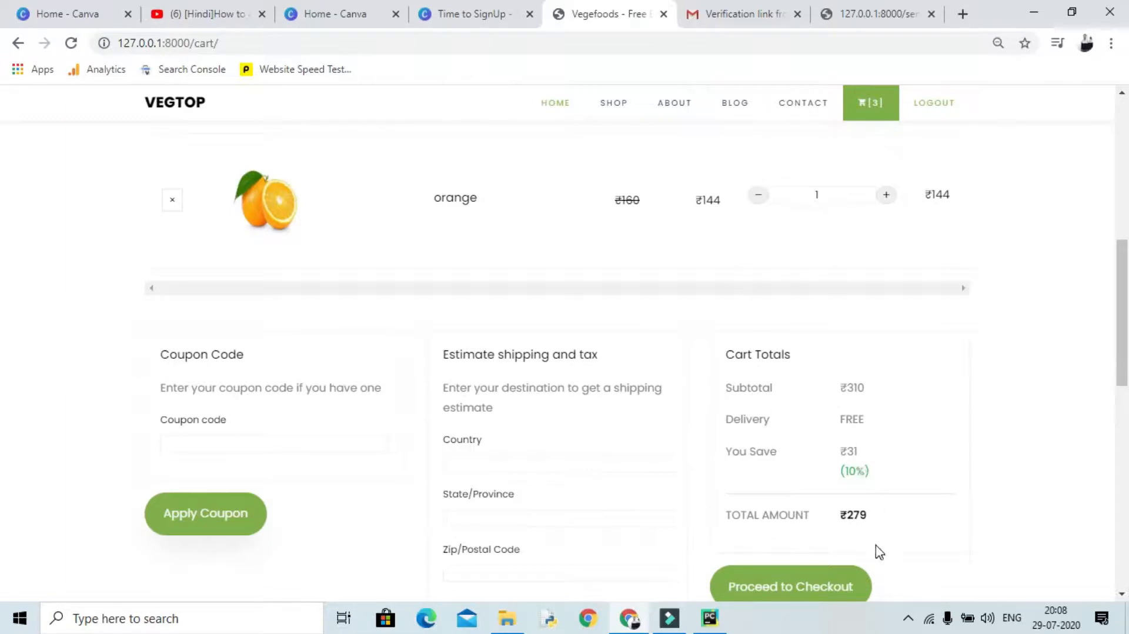
mouse_move(855, 473)
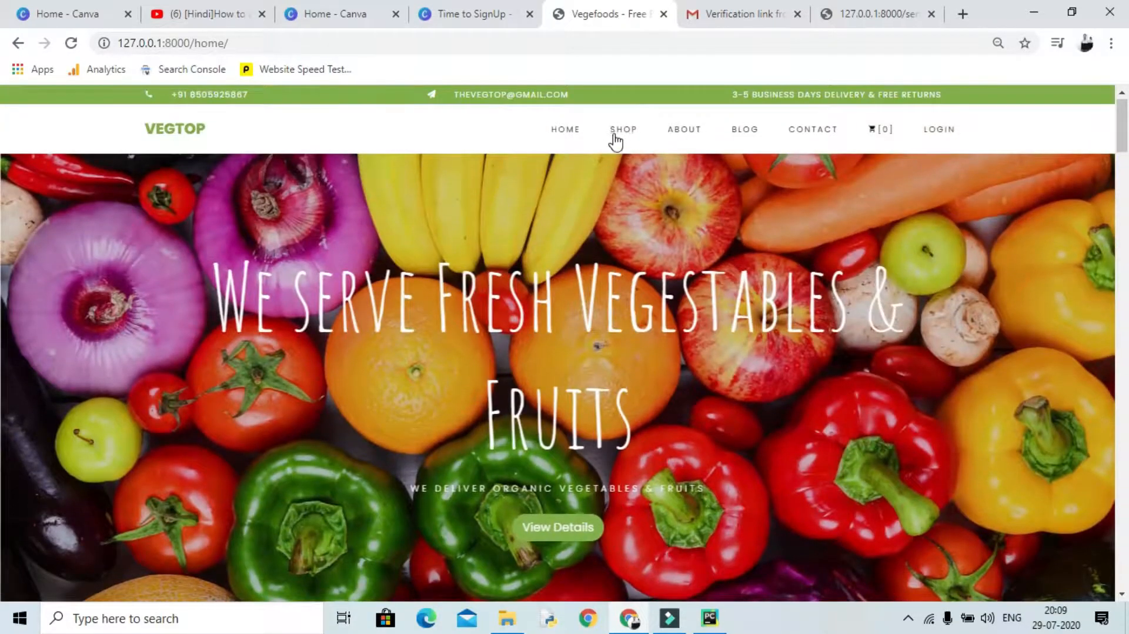
- Visit the shop page, reach the sign-up form via the login page, then return home
left_click(623, 129)
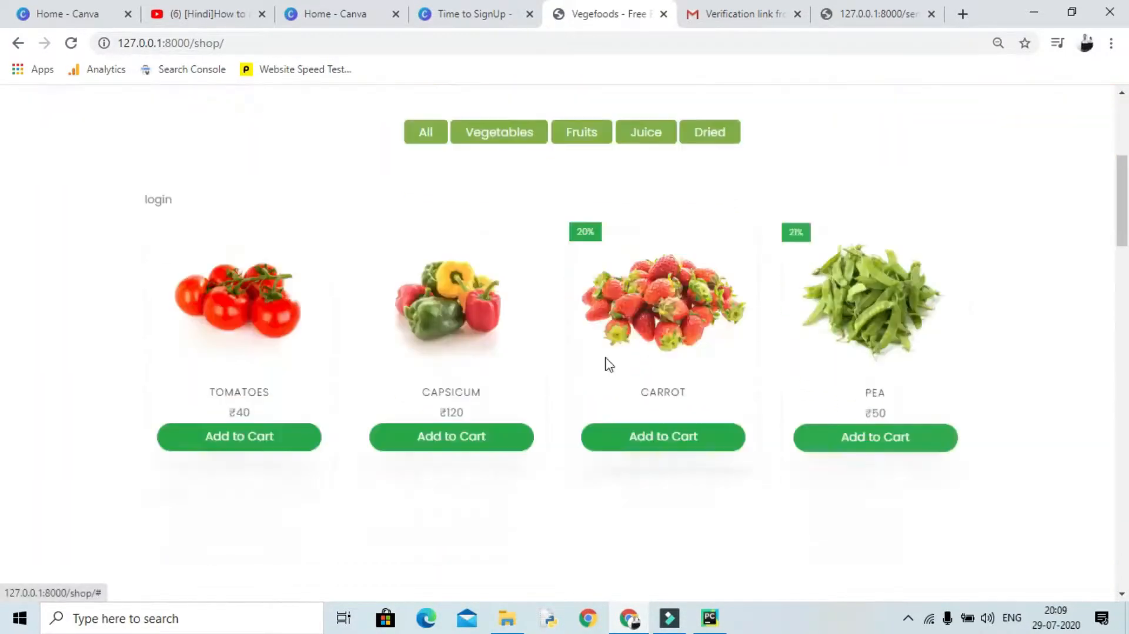
scroll("down", 3)
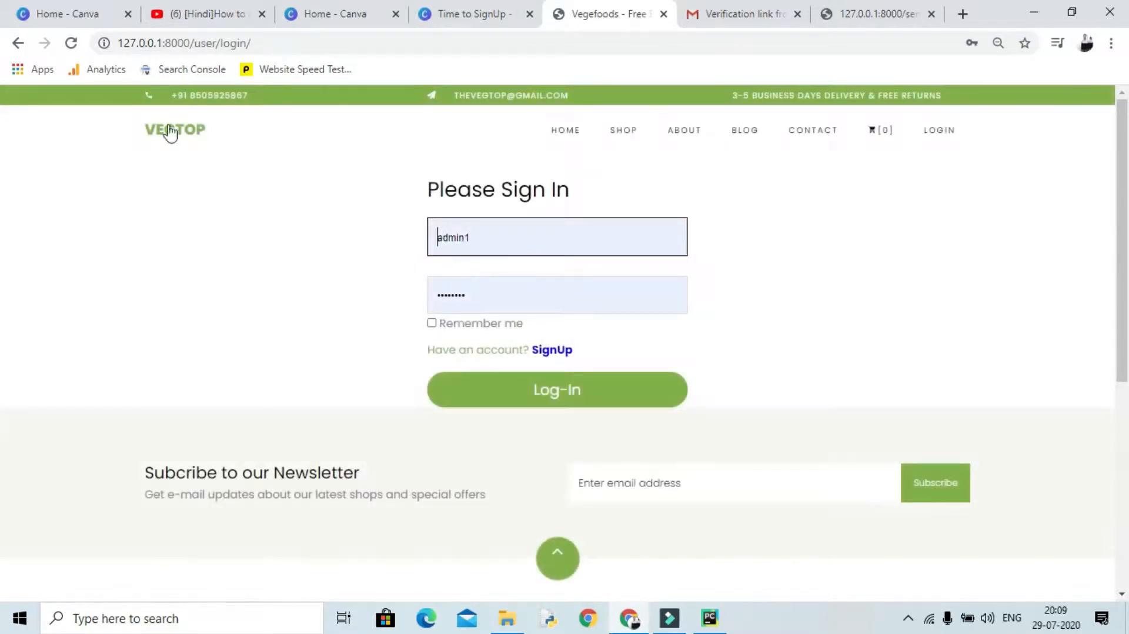
mouse_move(583, 207)
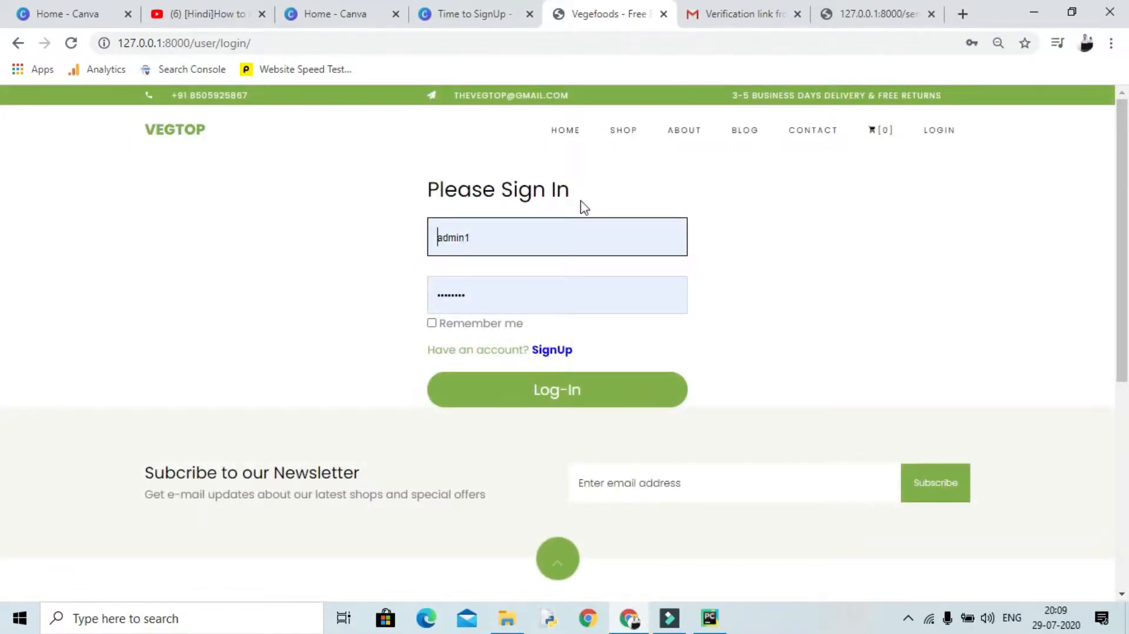
mouse_move(488, 231)
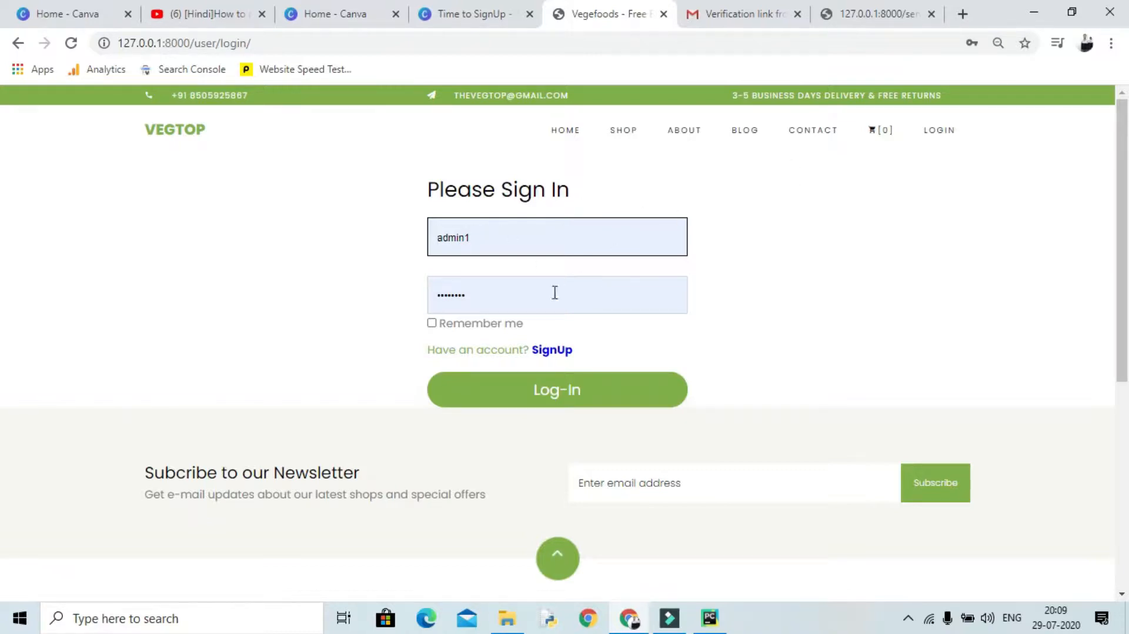
left_click(553, 351)
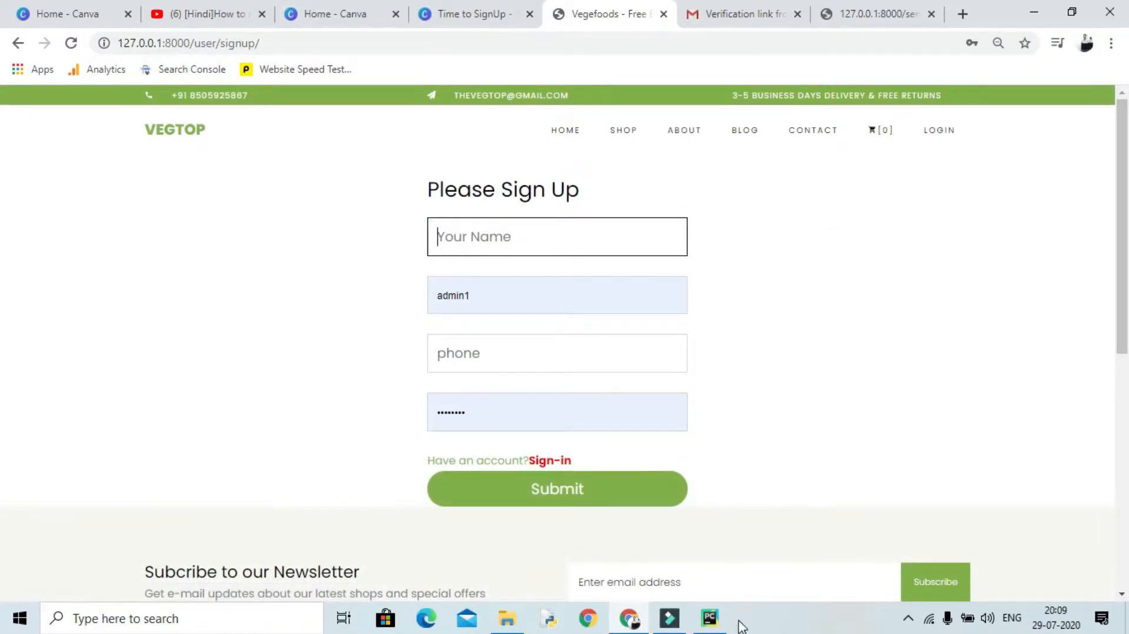
left_click(558, 489)
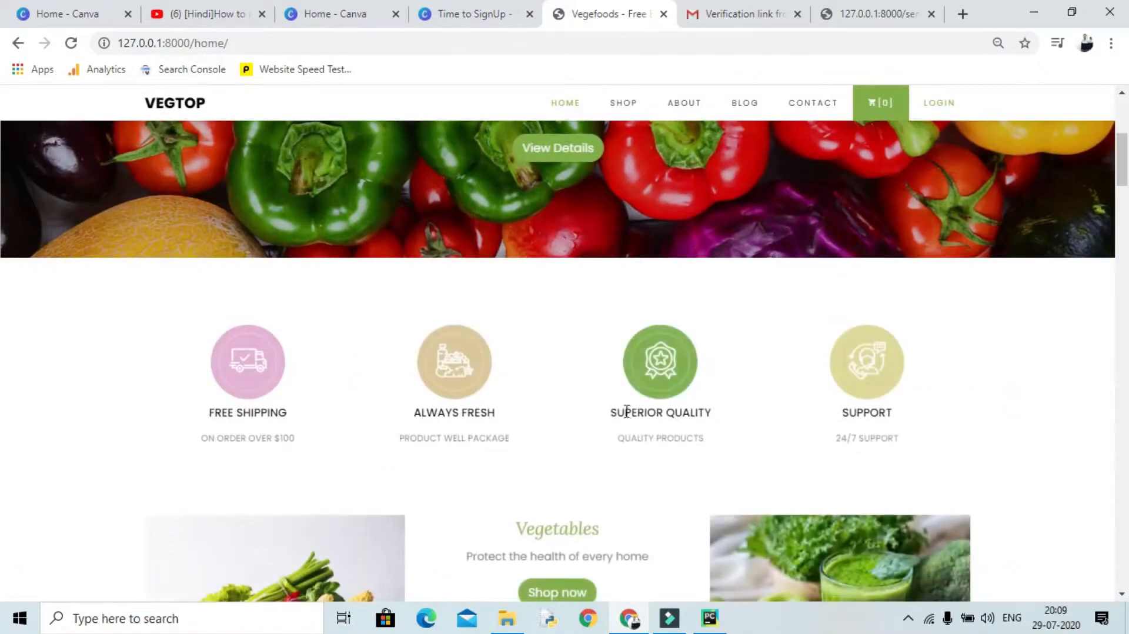
scroll("down", 3)
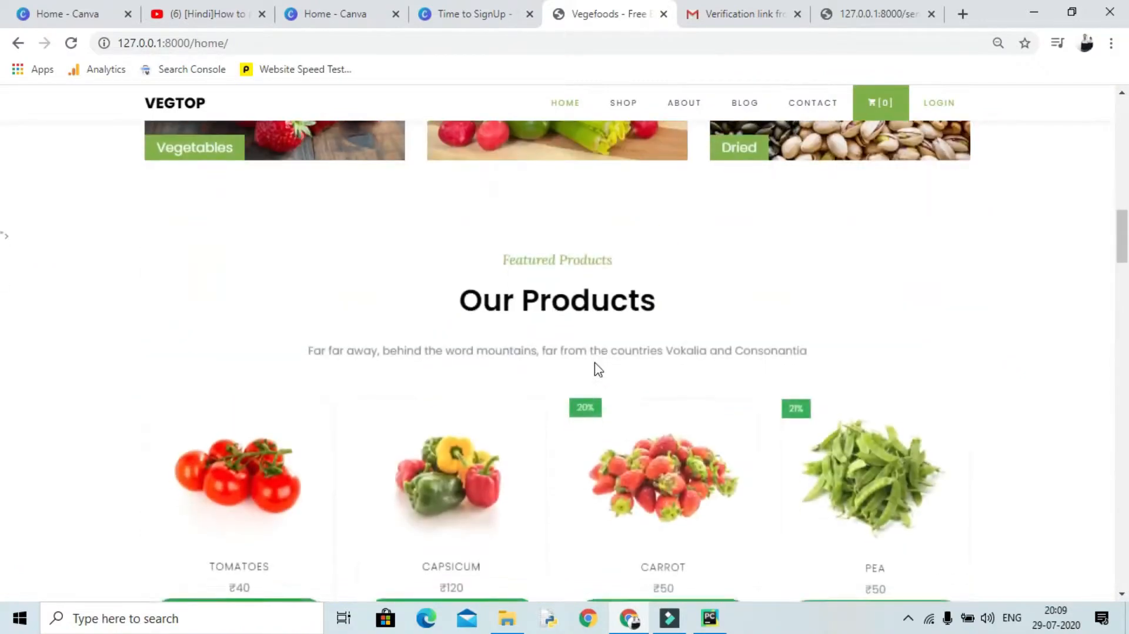
scroll("down", 3)
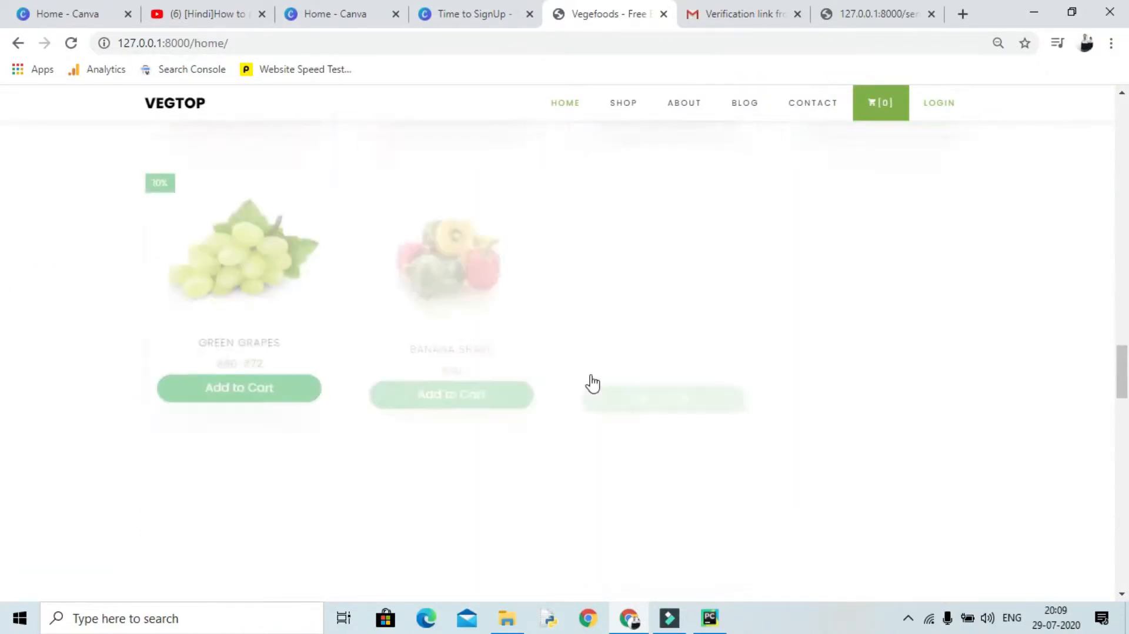
scroll("down", 3)
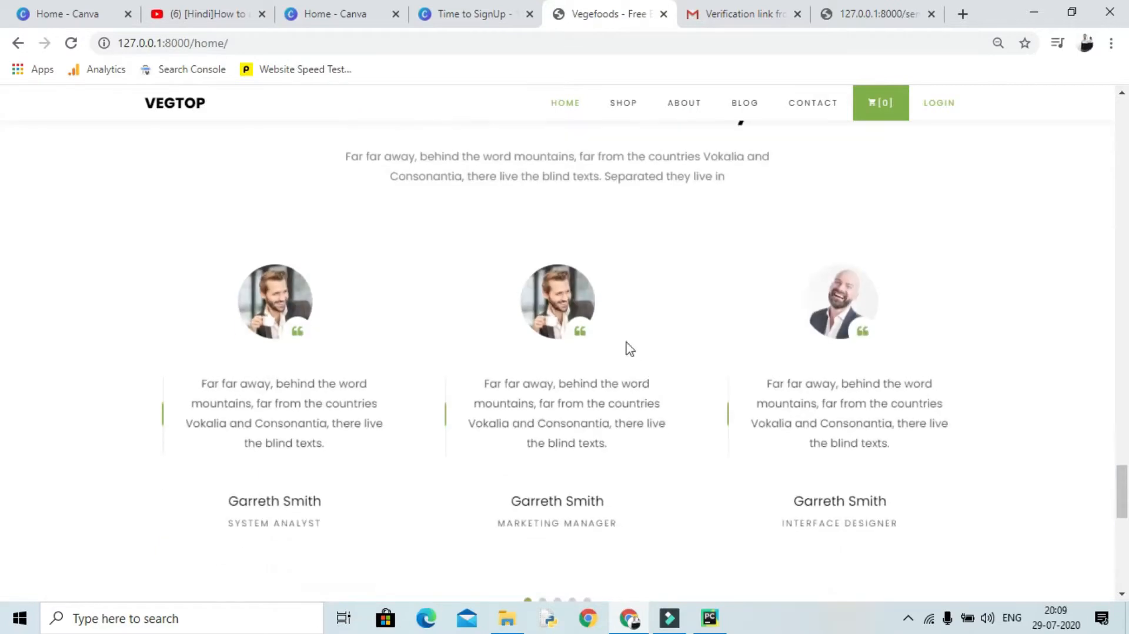
scroll("down", 3)
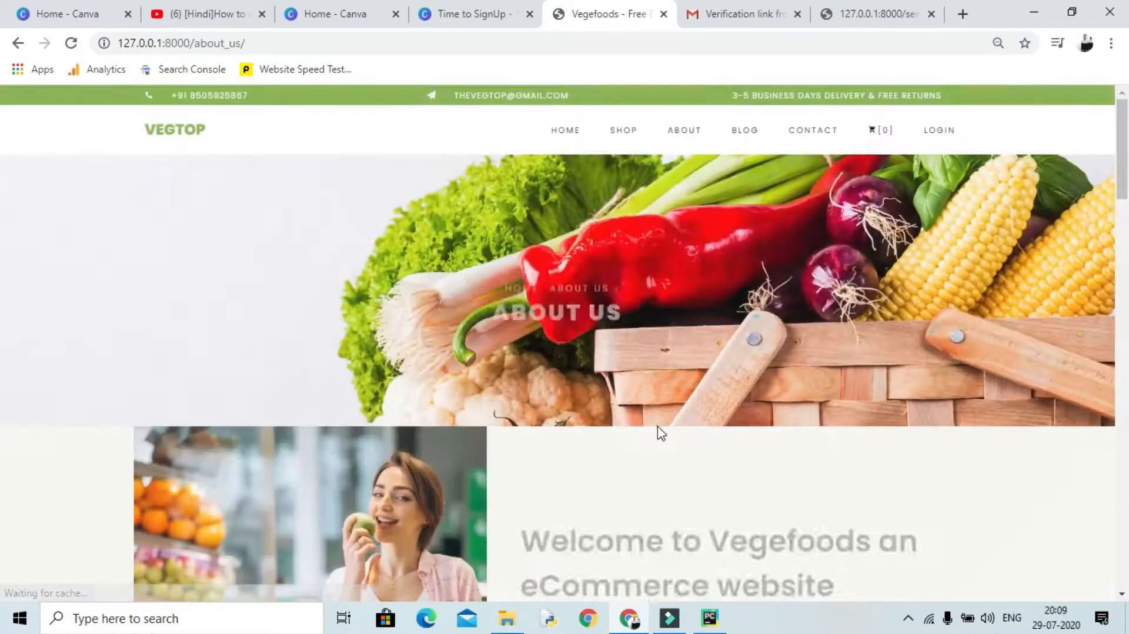
- Visit the Contact Us page from the navbar
scroll("down", 3)
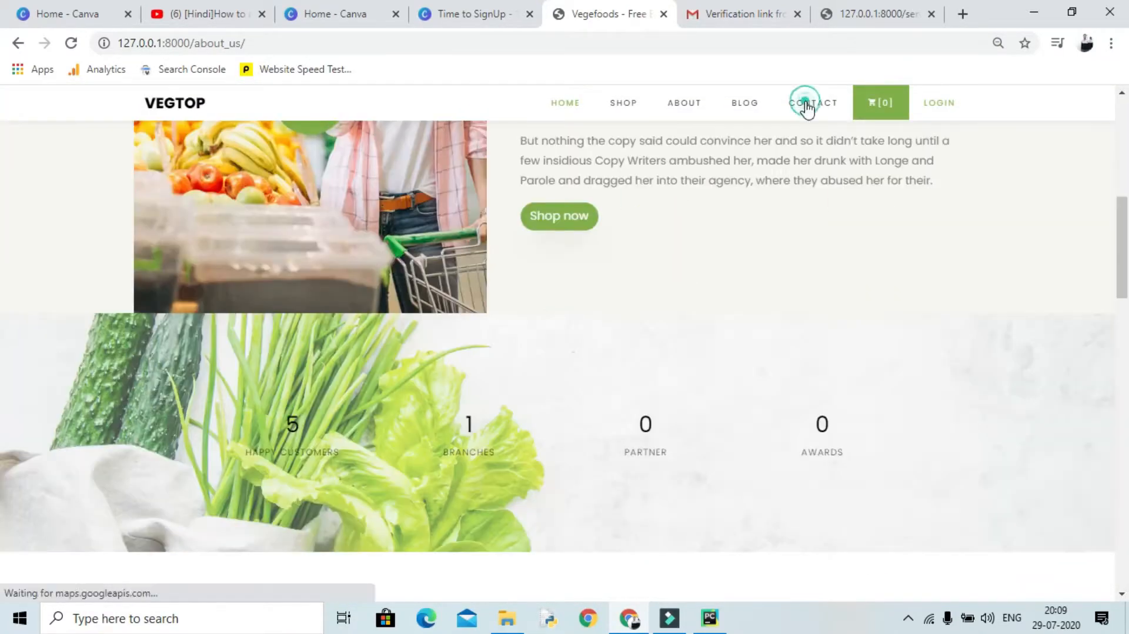
left_click(806, 102)
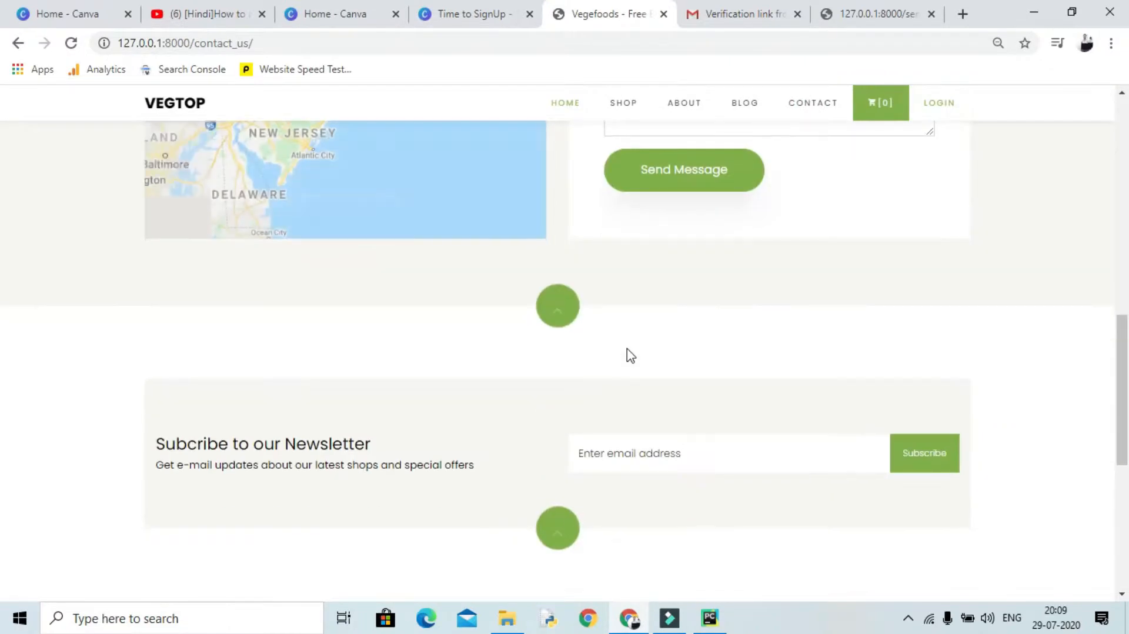
scroll("up", 3)
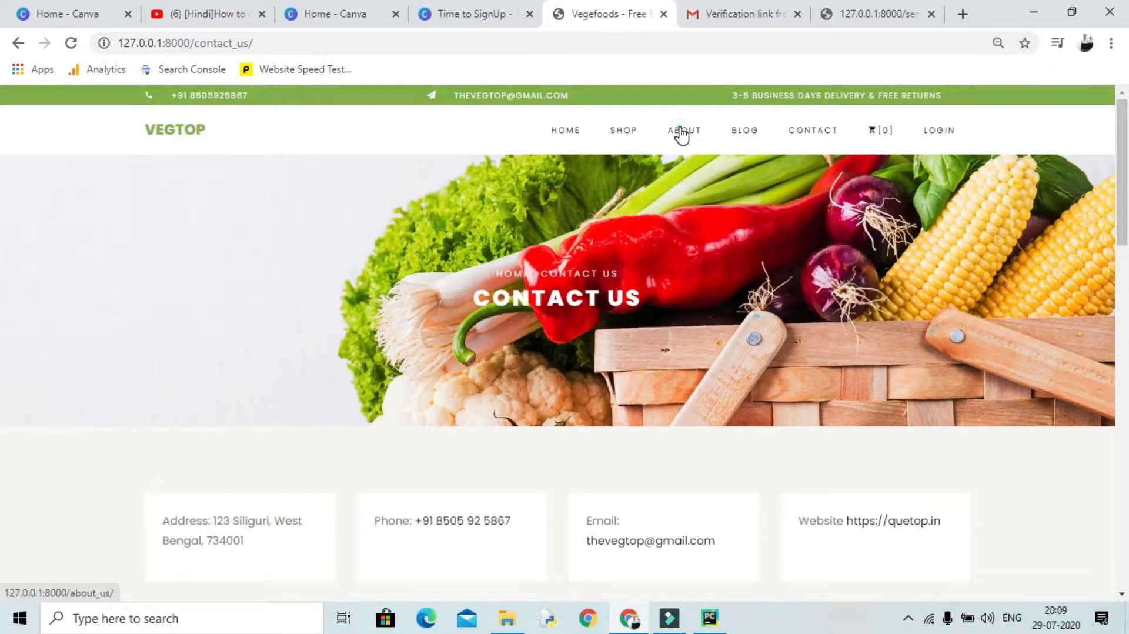
- Browse the About Us page showing 5 happy customers and 1 branch
left_click(683, 130)
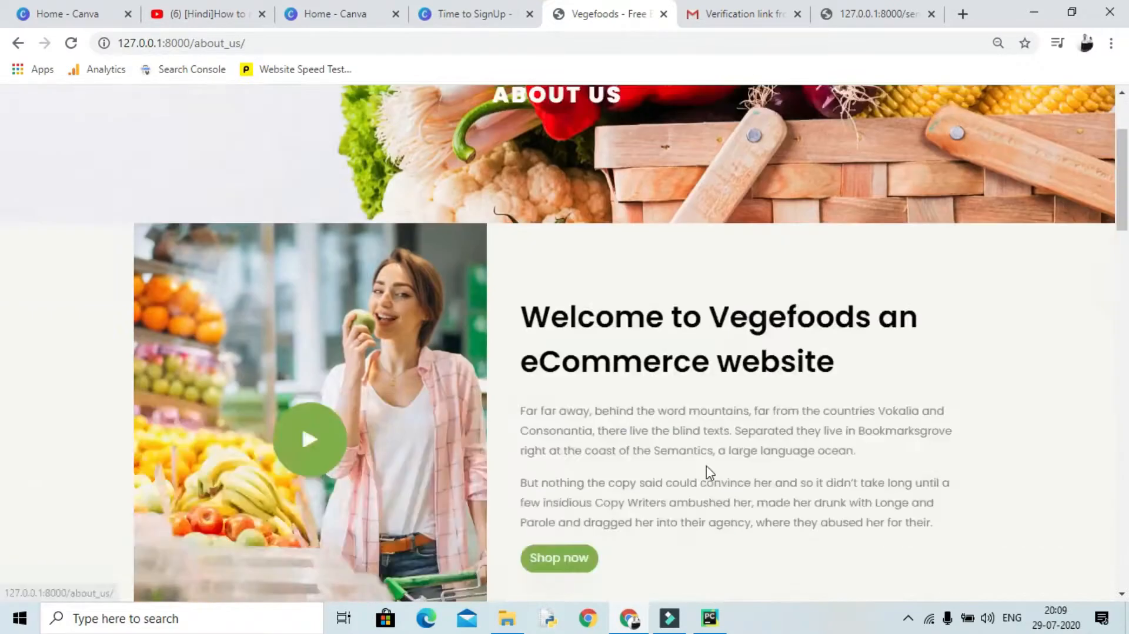
scroll("down", 3)
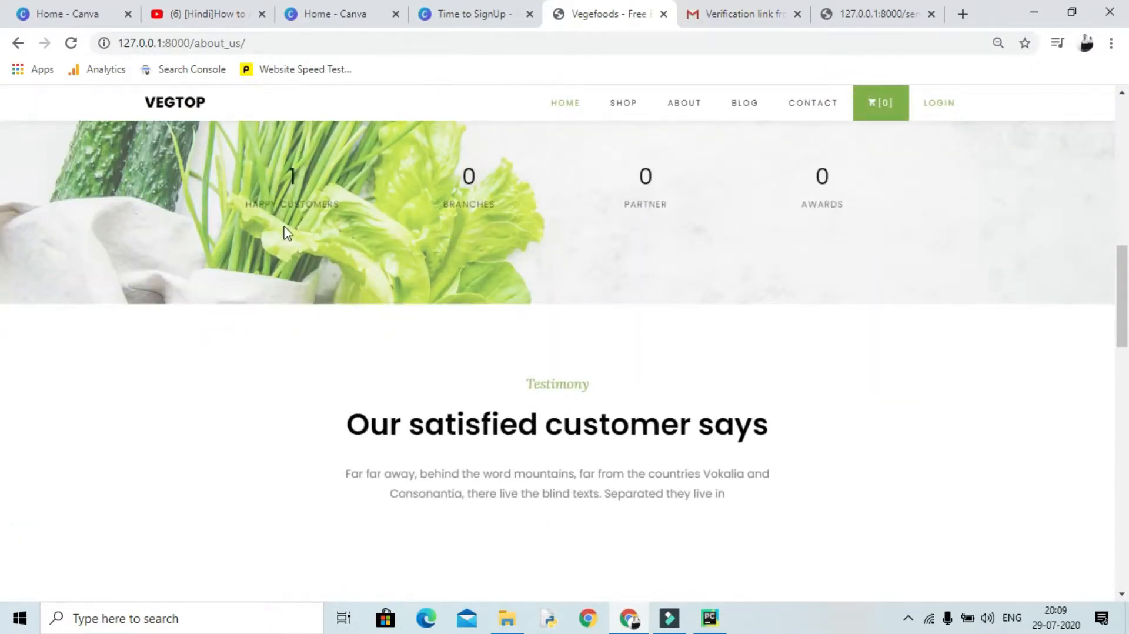
scroll("up", 3)
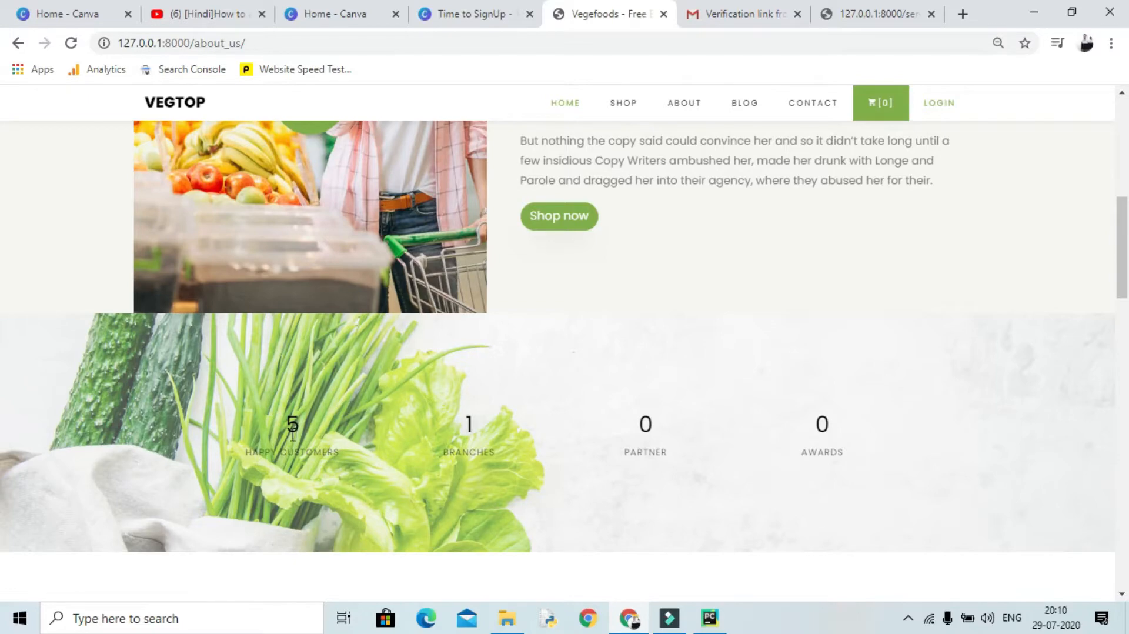
mouse_move(375, 570)
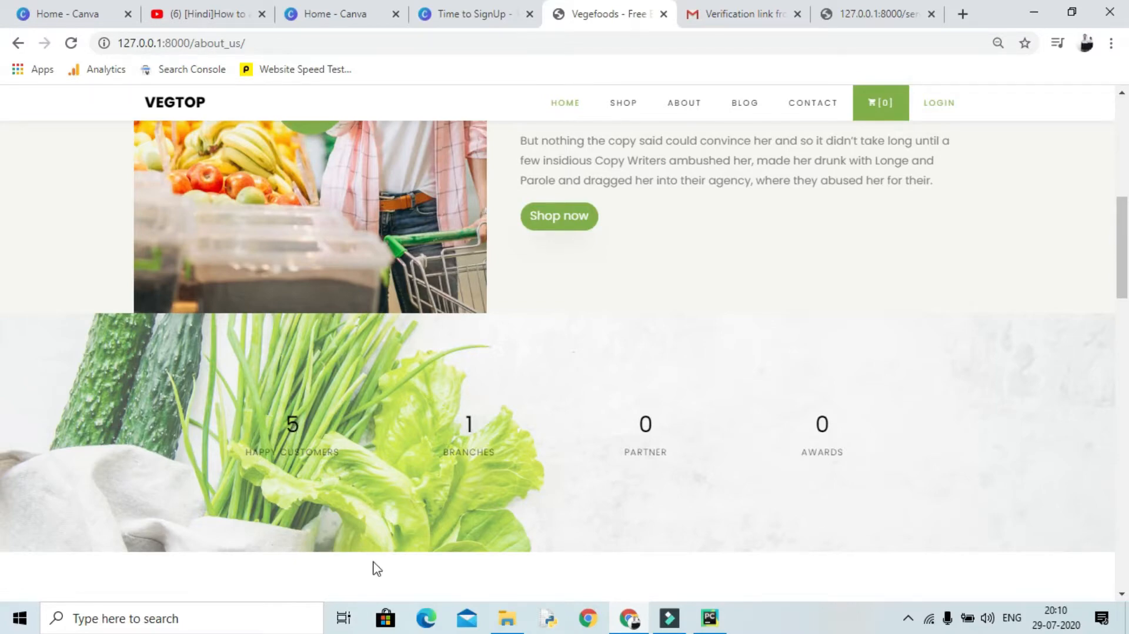
scroll("down", 3)
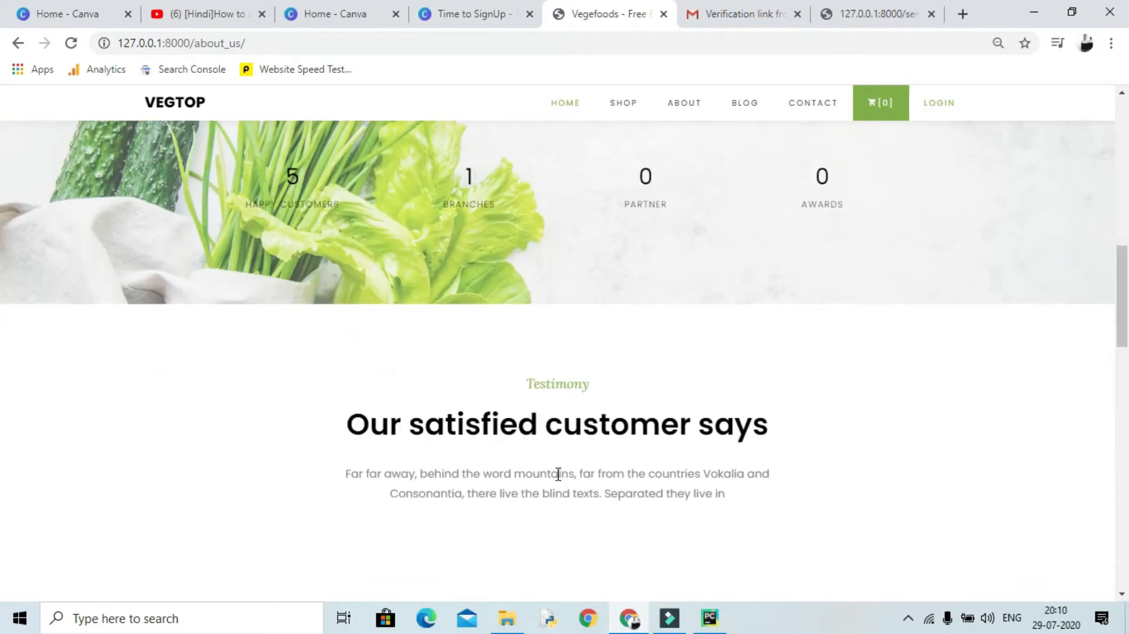